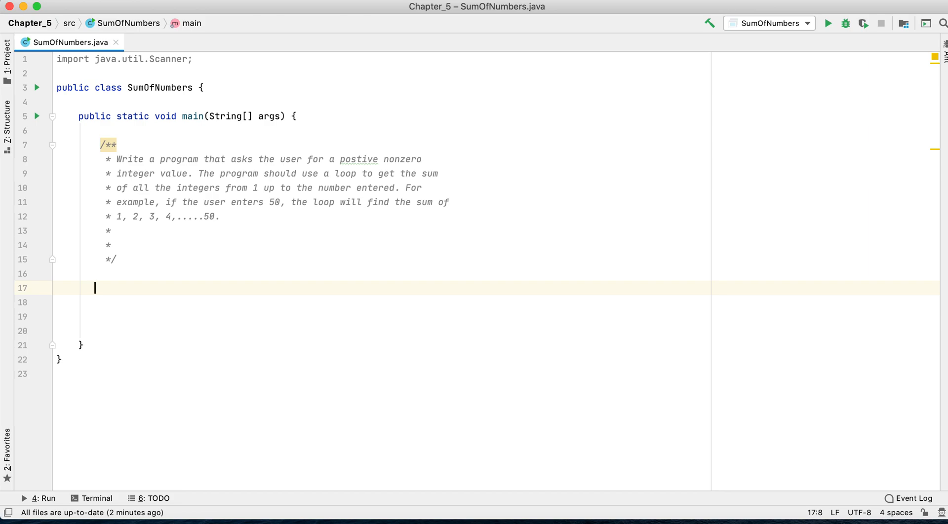
Add a '// while loop' comment at the top of main
type("//")
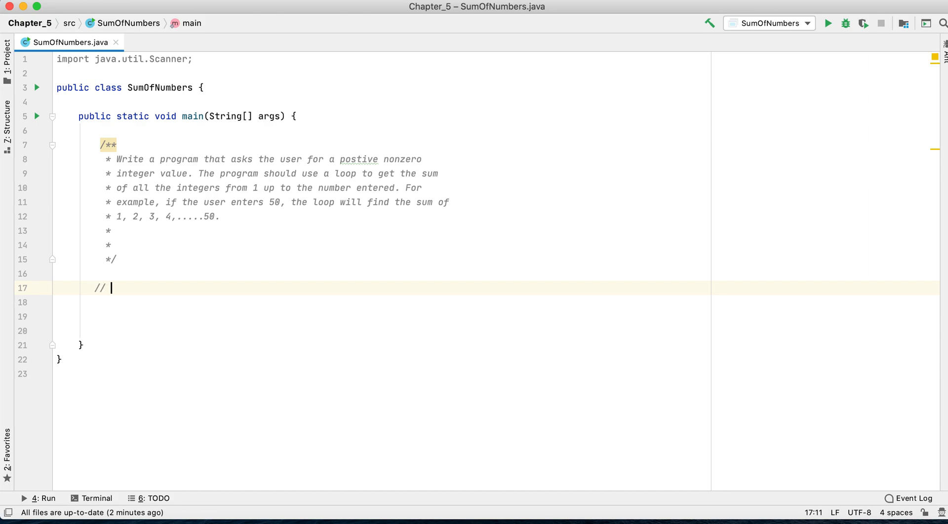
key("backspace")
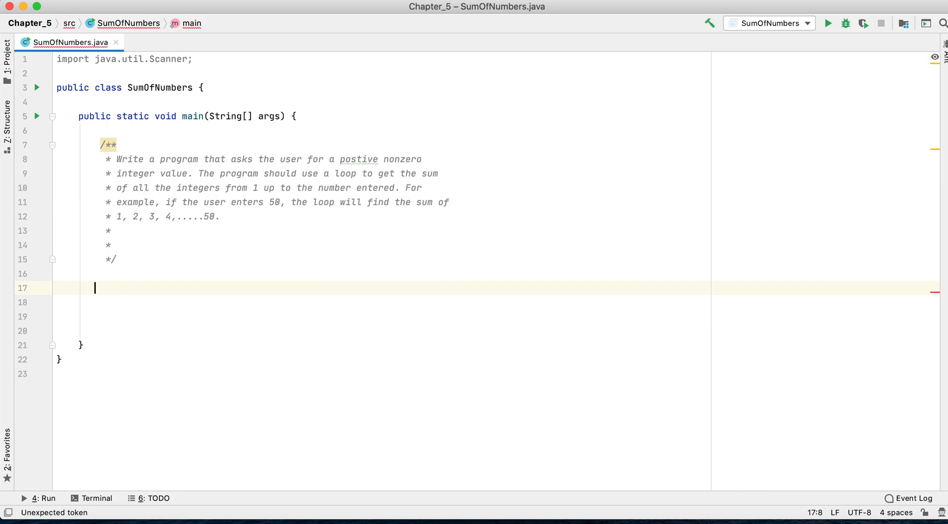
type("//")
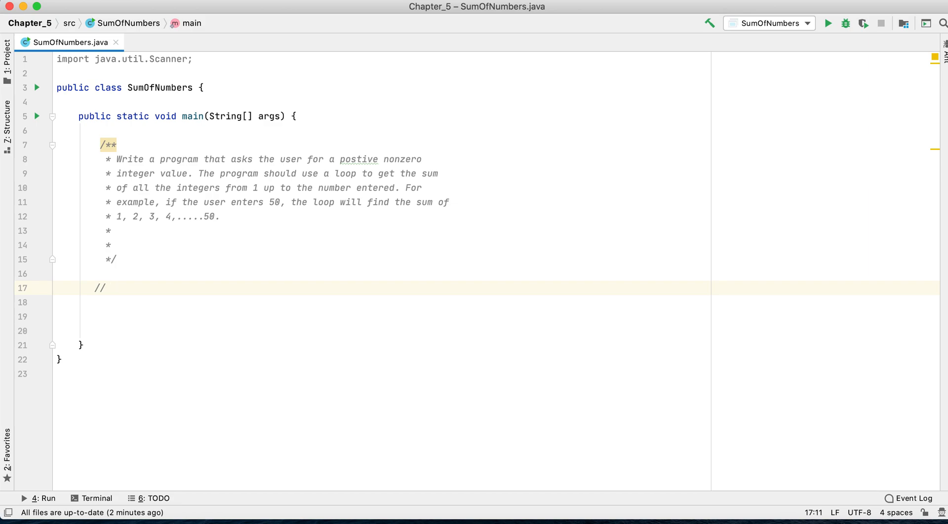
type("while loop")
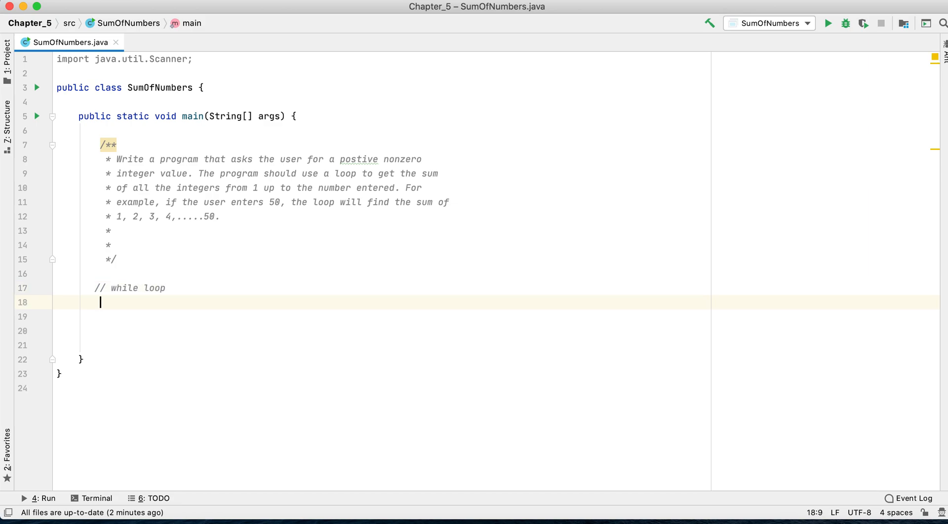
Declare 'int counter = 1;' and 'int sum = 0;' in main
type("int")
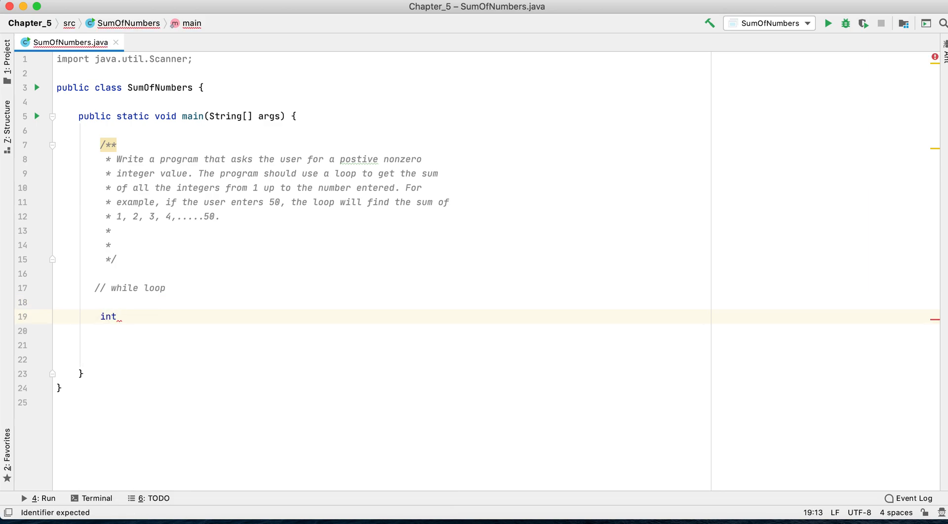
type("cou")
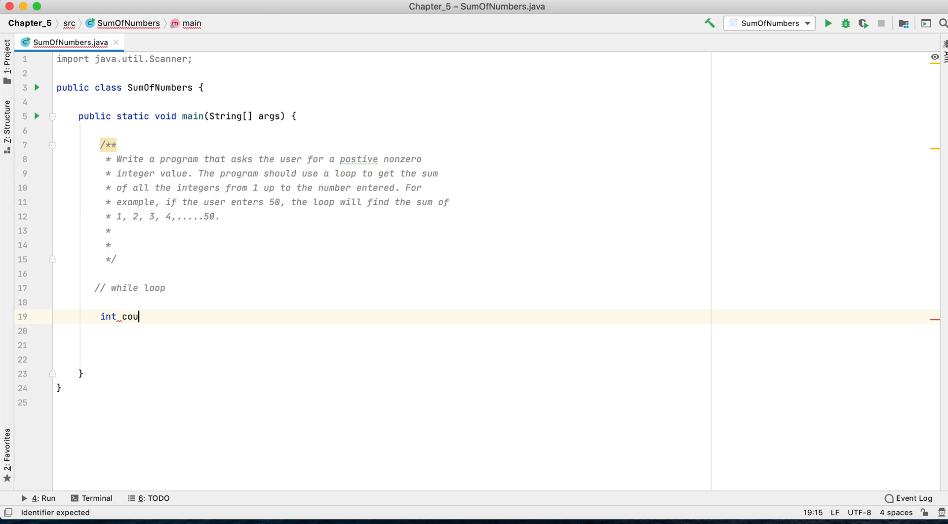
type("nter = 1;")
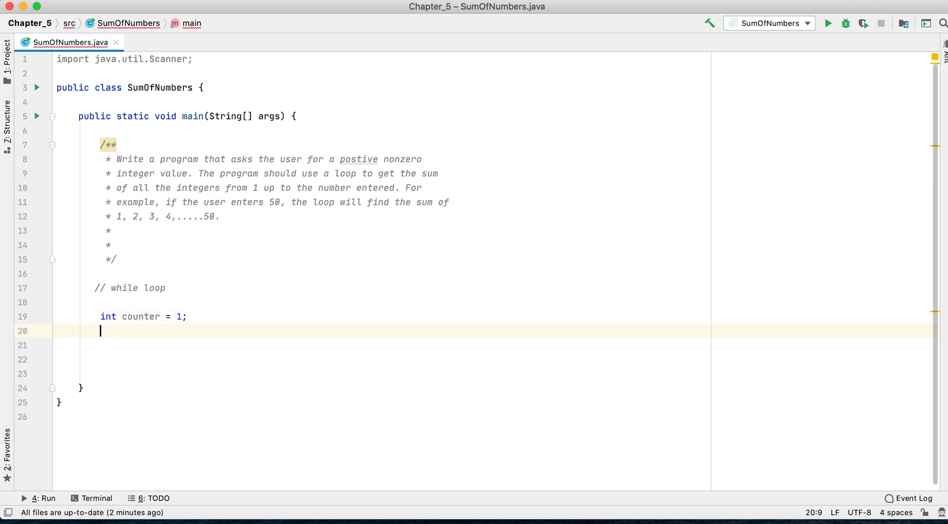
type("int sum = 0;")
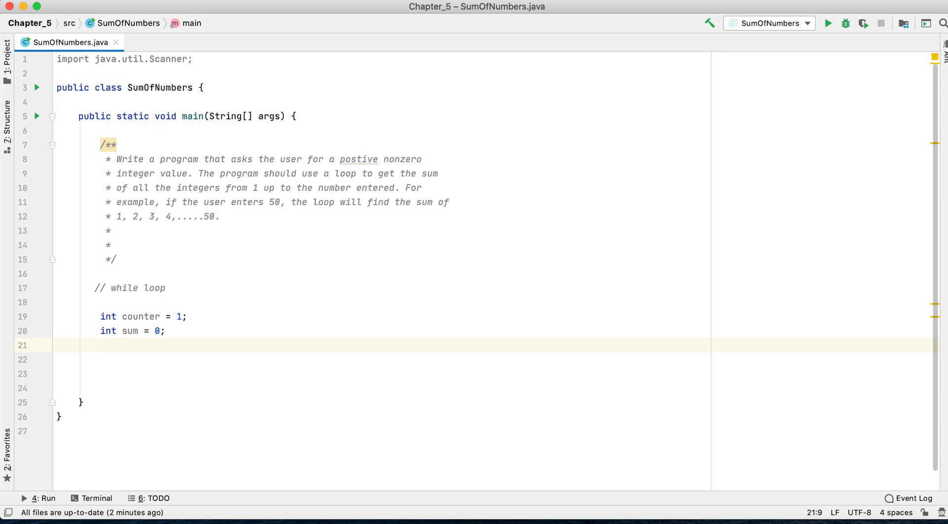
Create 'Scanner scanner = new Scanner(System.in);' using autocomplete
type("Scanner scanner = new")
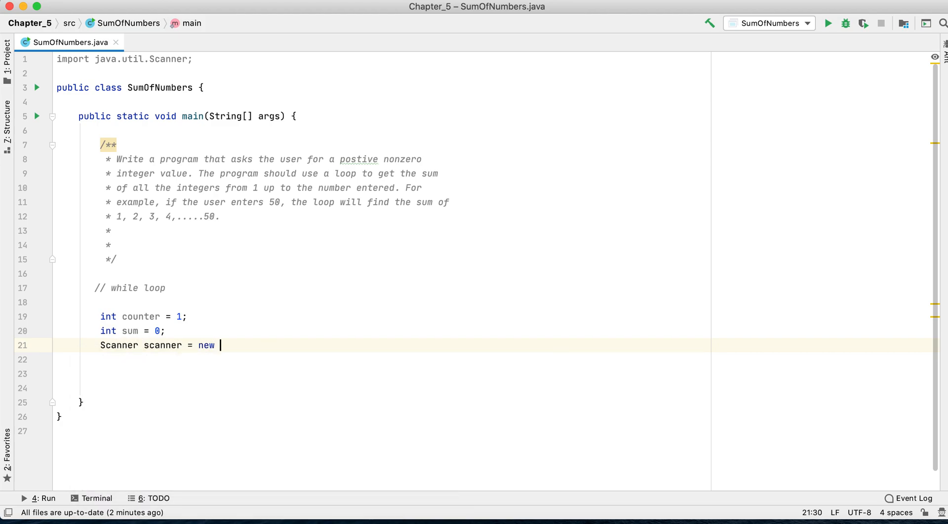
type("Scanner(Sy")
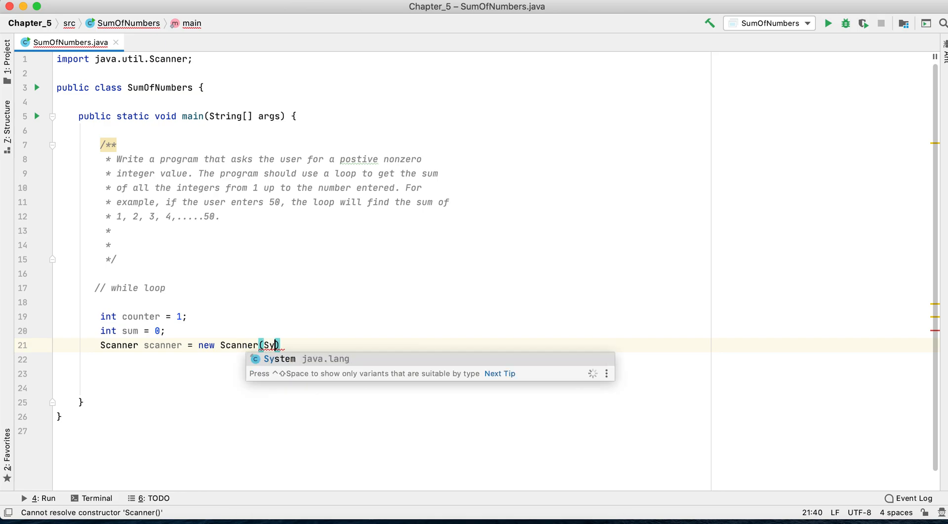
type("stem")
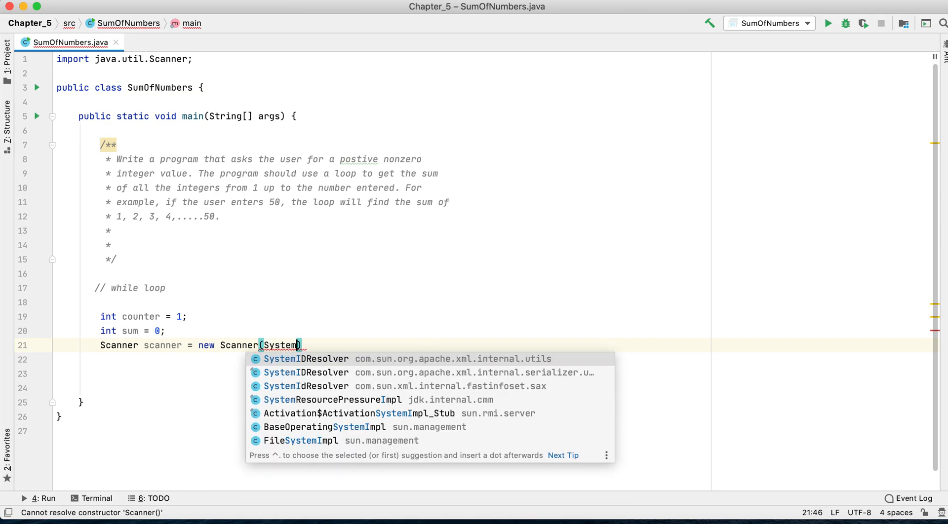
type("l")
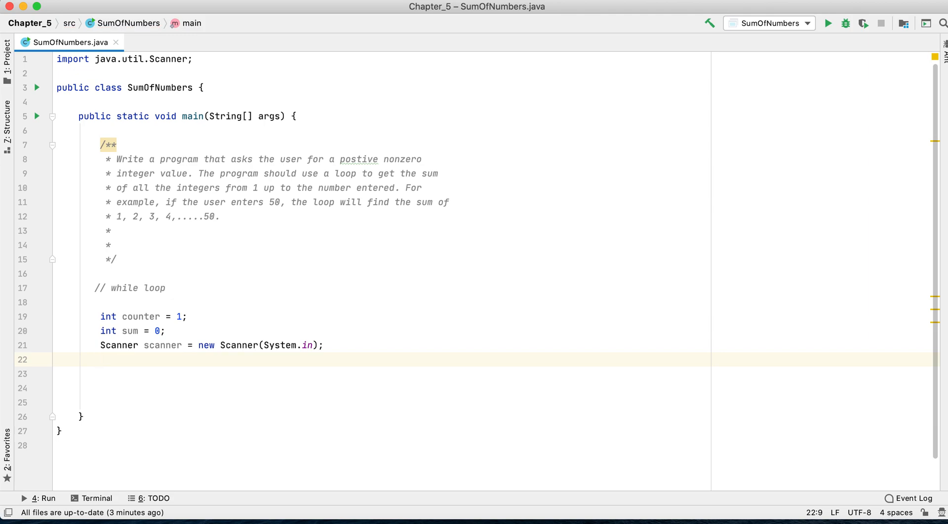
Print the prompt "Enter a nonzero positive integer: "
type("s")
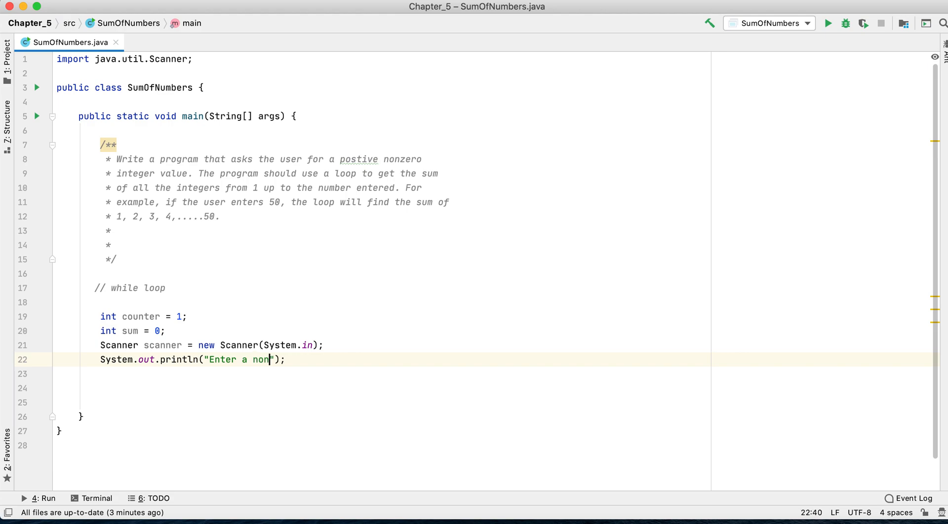
type("zero p")
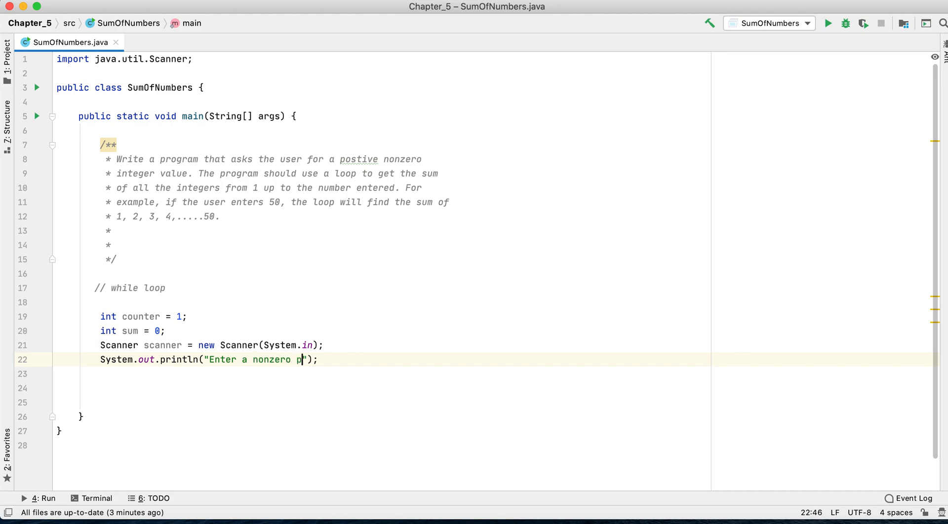
type("ositive integer:")
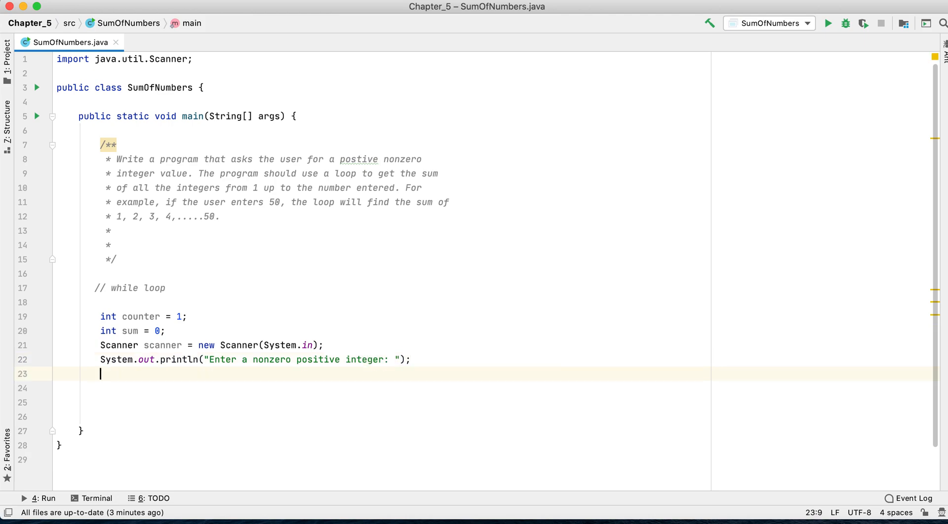
Read the input with 'int number = scanner.nextInt();'
type("int")
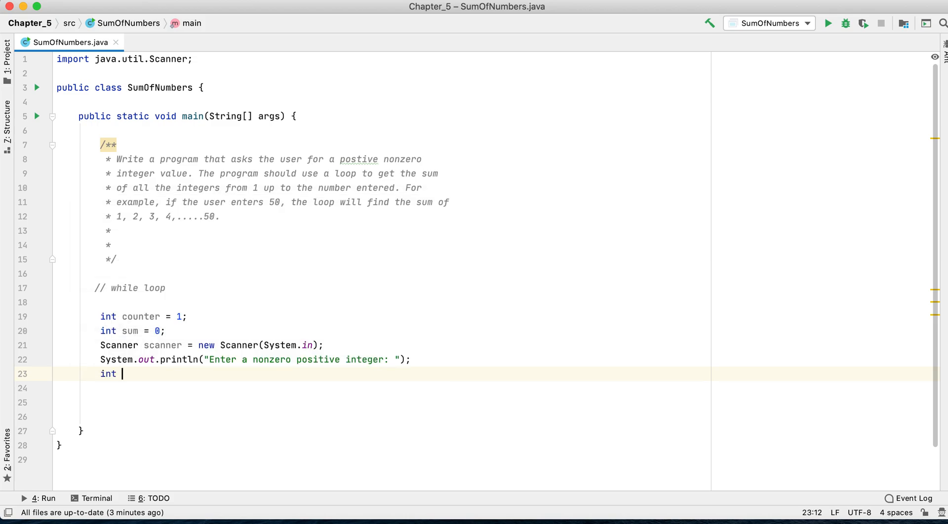
type("_")
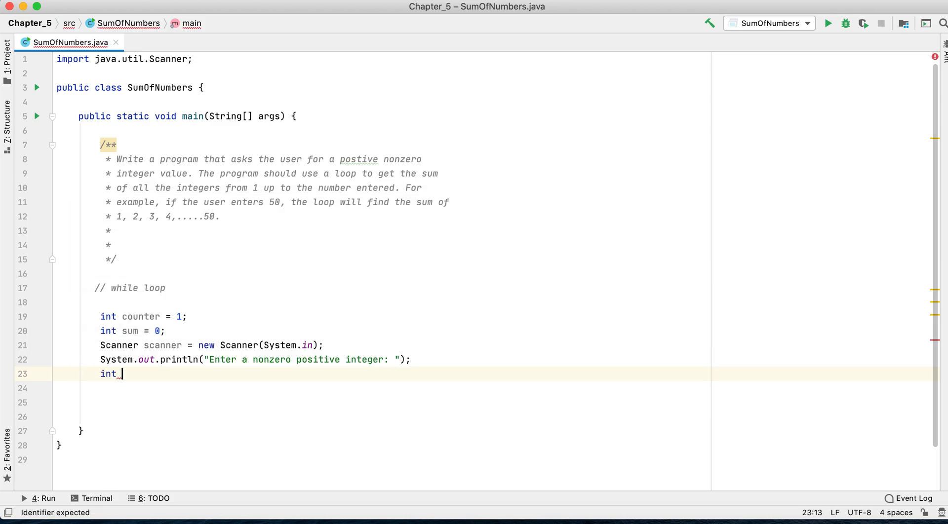
type("numbe")
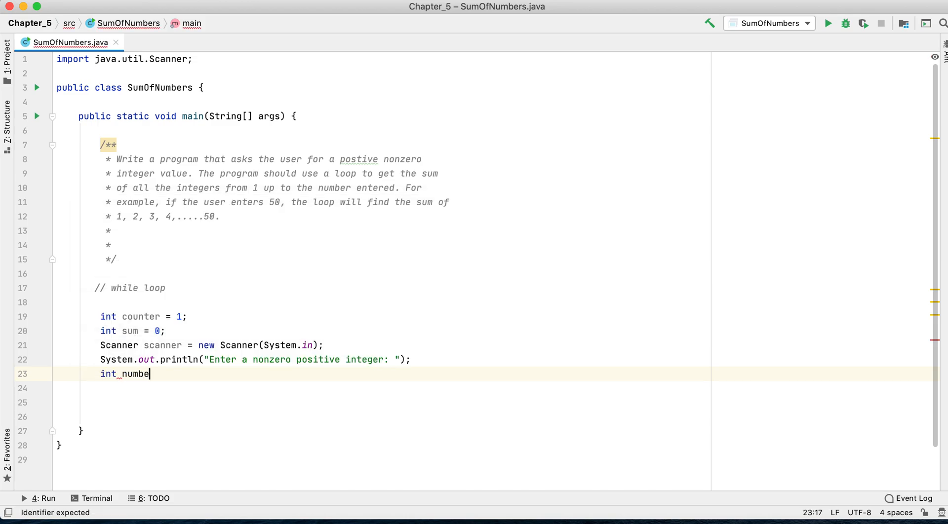
type("r =")
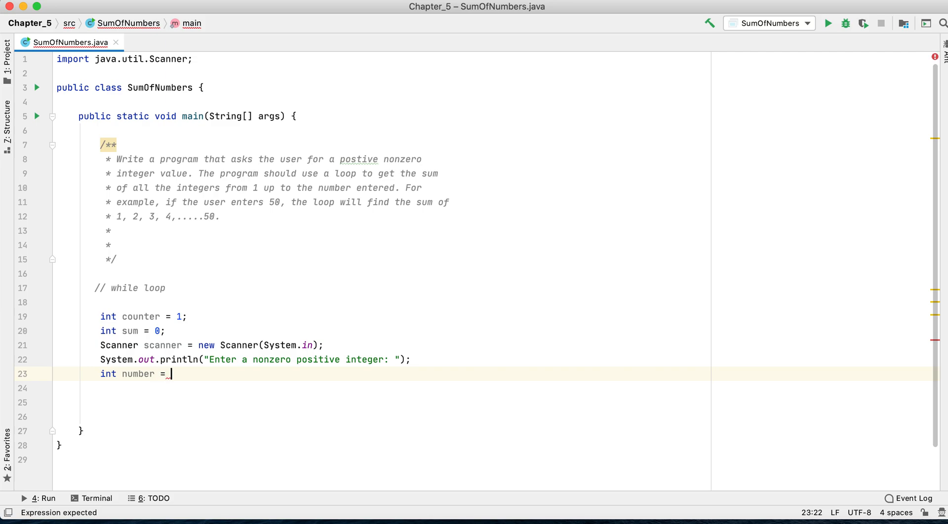
type("scanner.nextInt();")
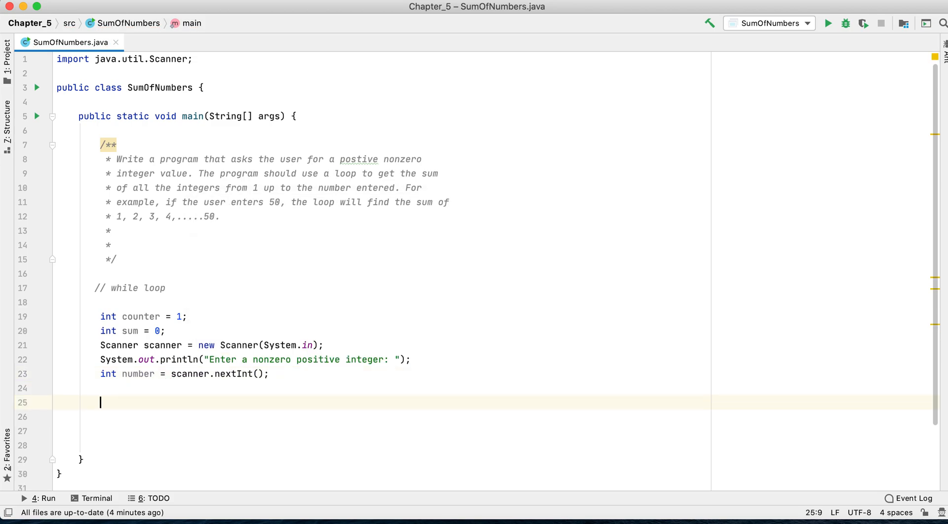
Start 'while (counter <= number)' with 'sum += counter;' in its body
type("while (")
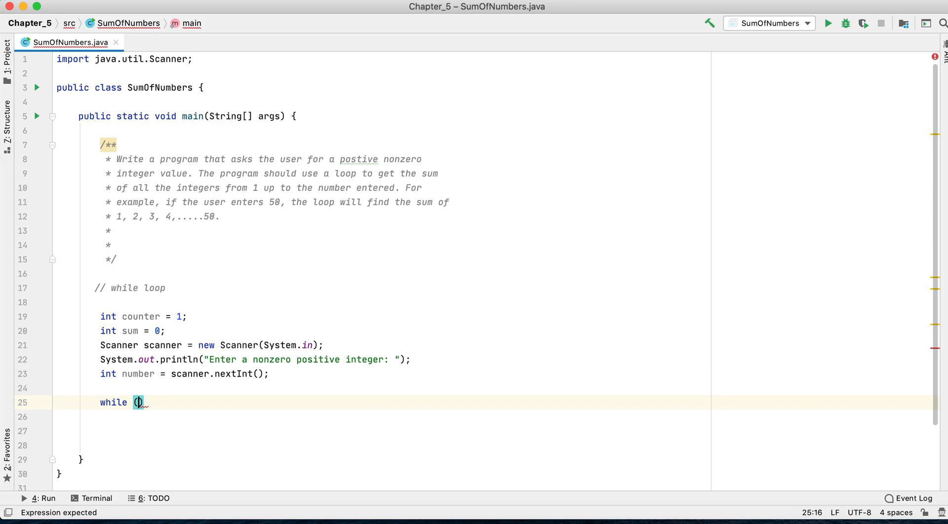
type("counter <")
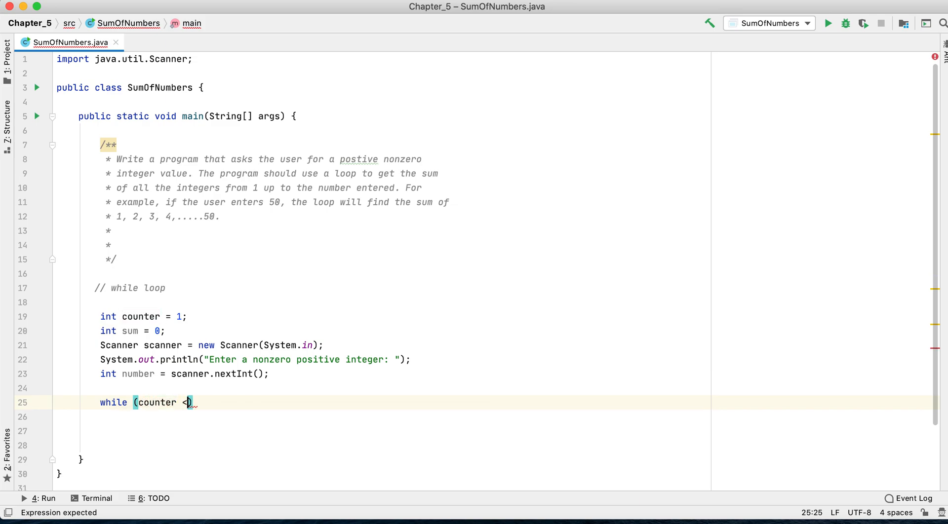
type("= number")
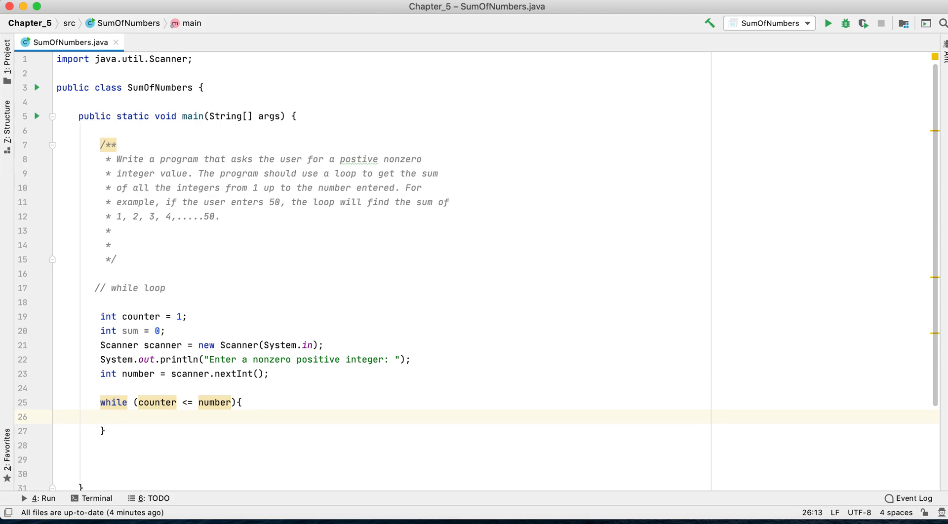
type("sum +=")
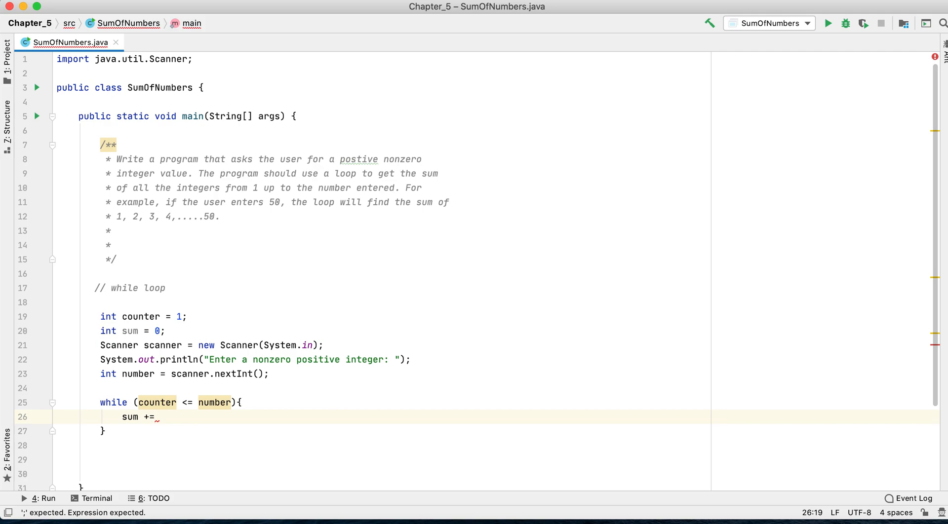
Complete the loop body with 'counter++;' and move below the closing brace
type("coun")
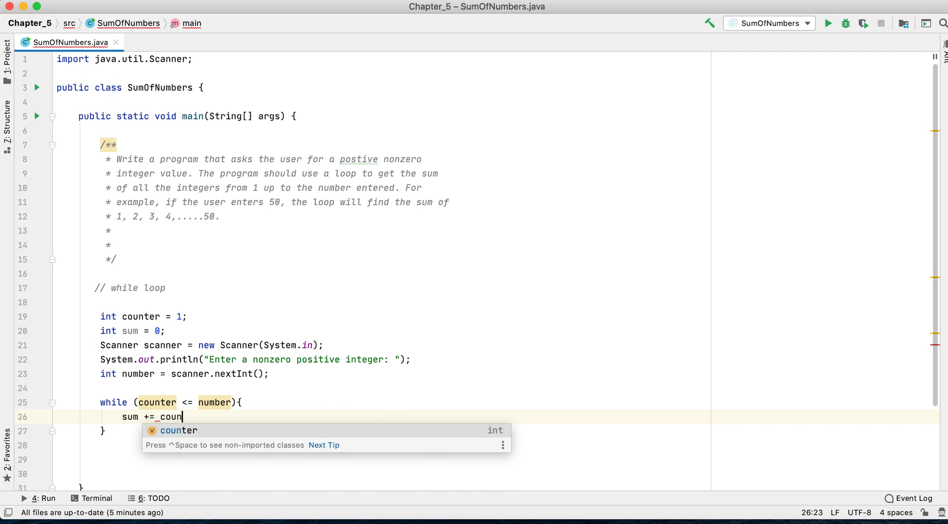
key("Enter")
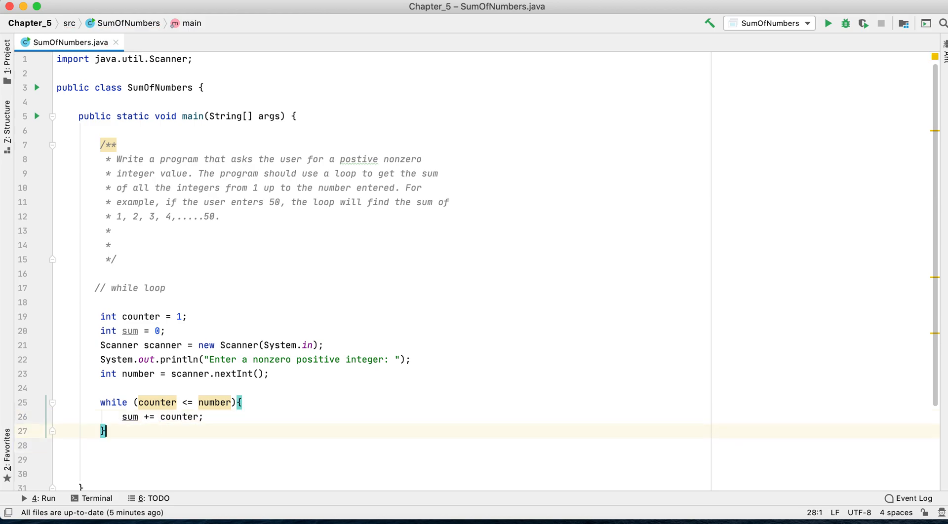
key("enter")
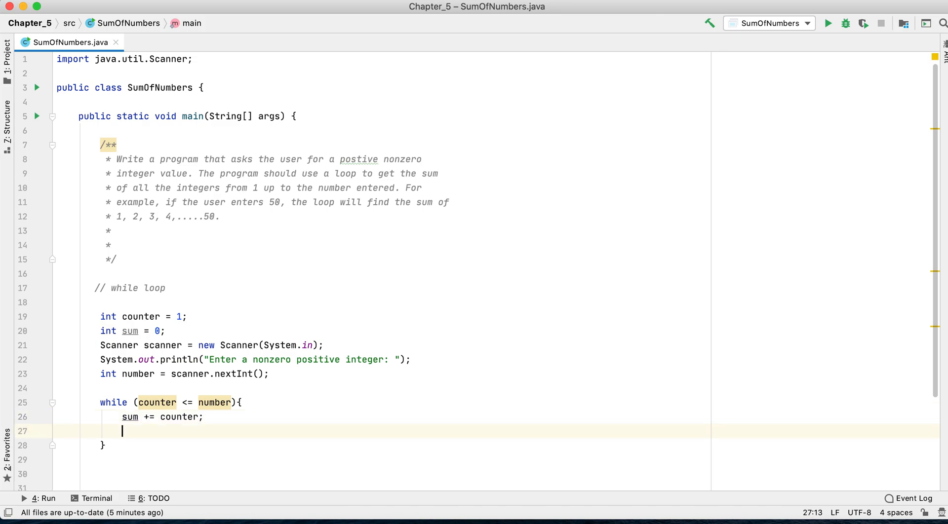
type("counter")
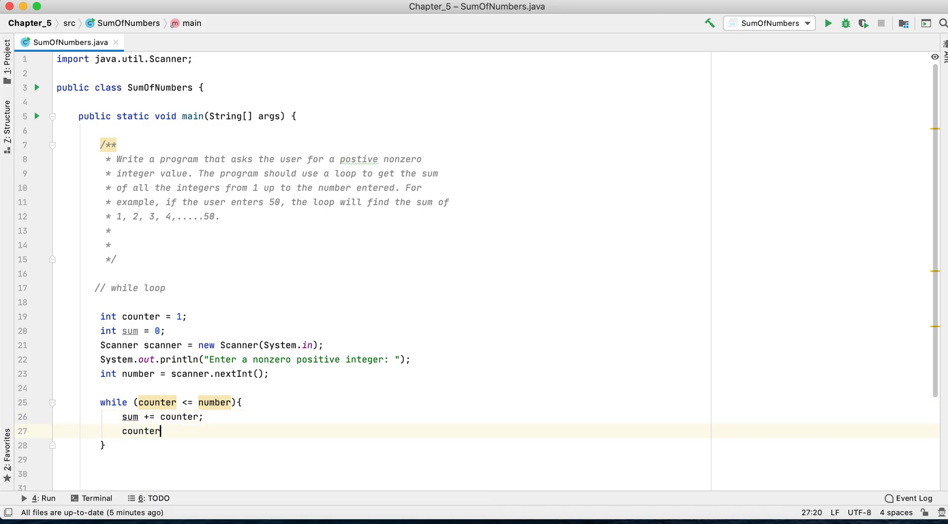
type("++;")
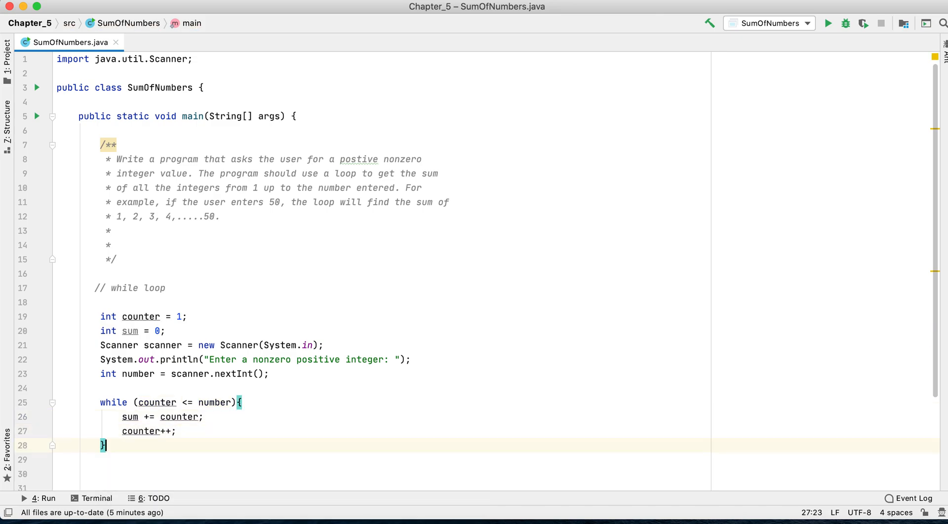
key("Return")
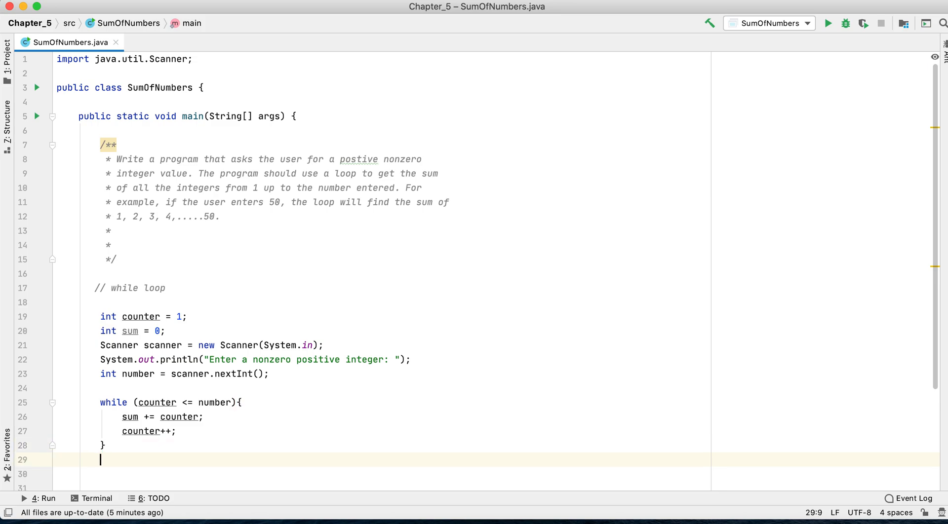
Print the result with 'System.out.println("Total: " + sum);'
type("System.out.println();")
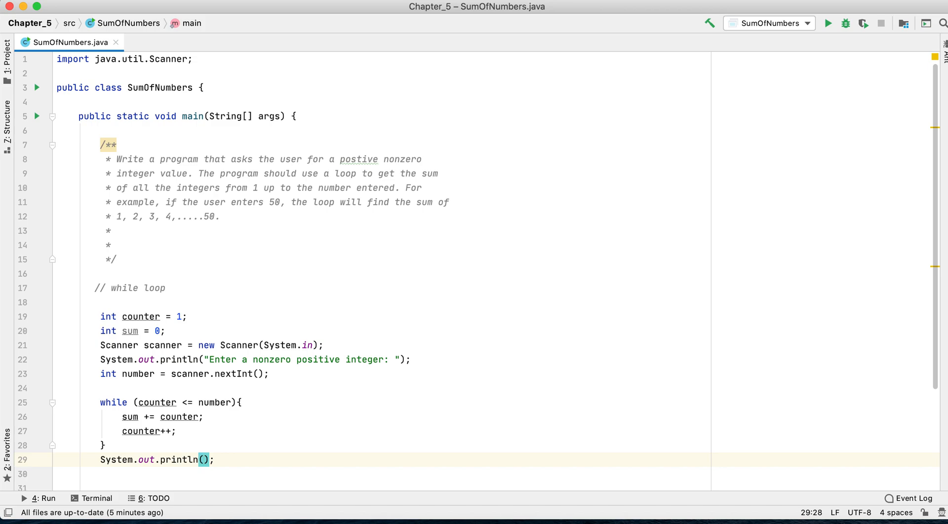
type("\"Total \"")
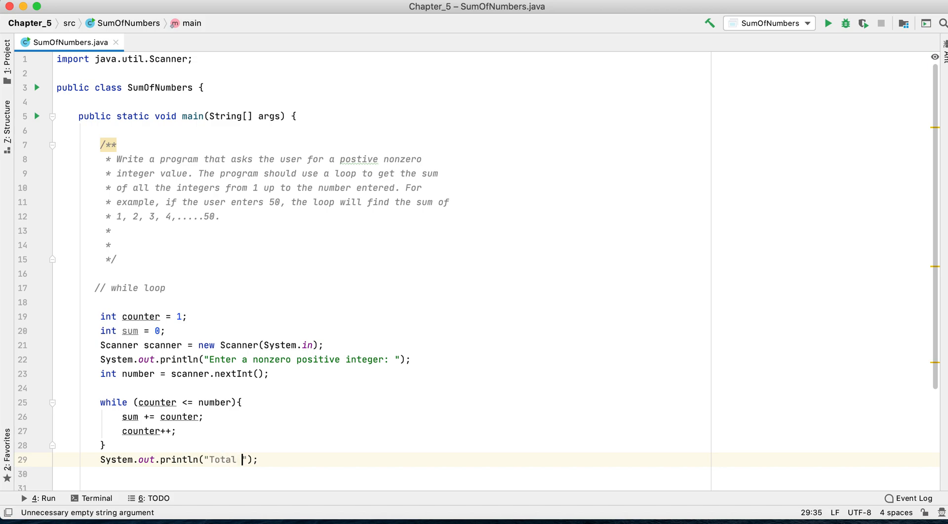
type(":")
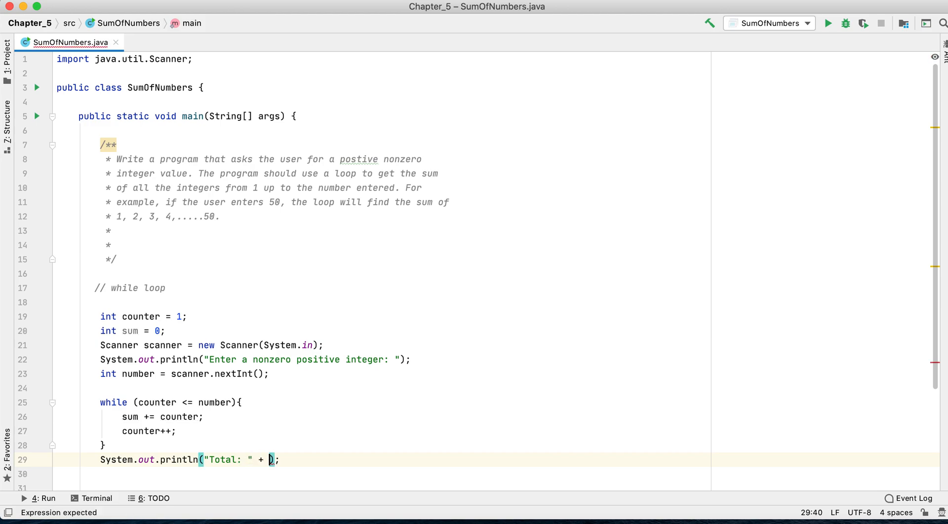
type("sum")
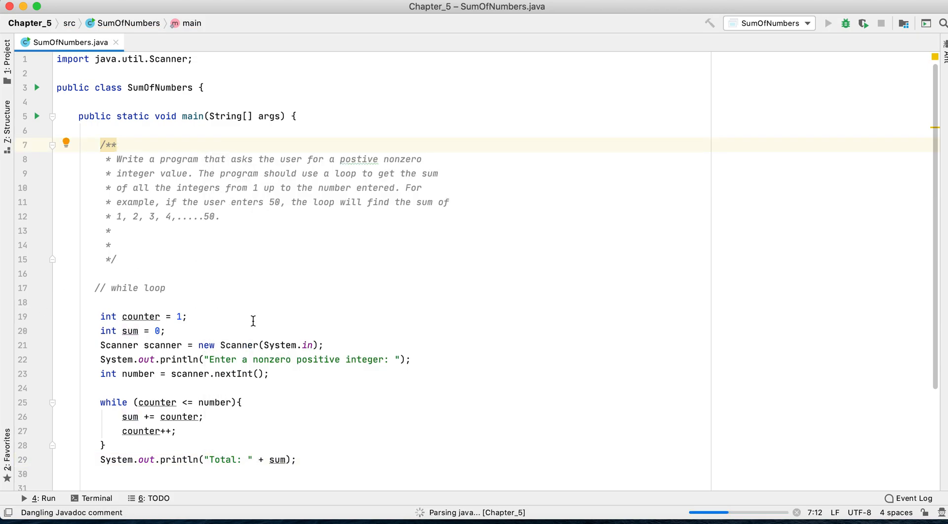
Run SumOfNumbers with 55 (Total: 1540), rerun with 10 (Total: 55)
left_click(828, 23)
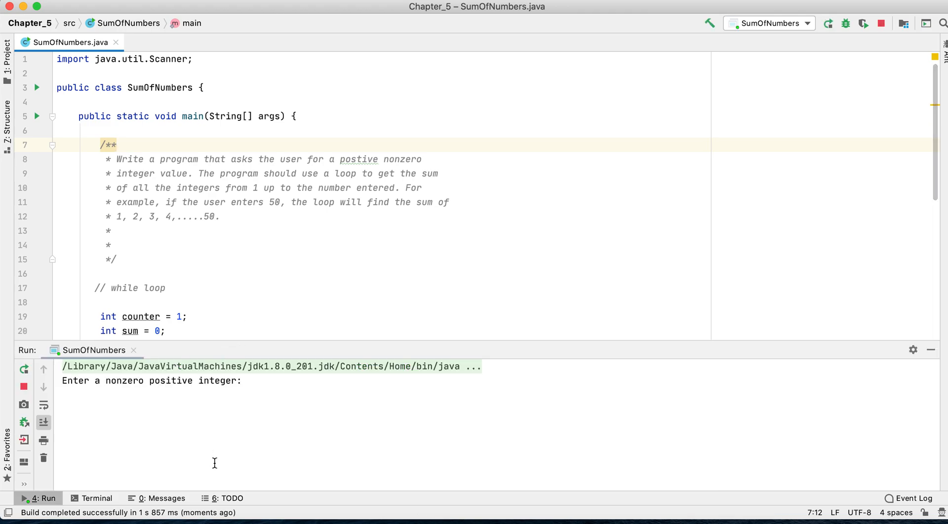
left_click(319, 390)
type("55")
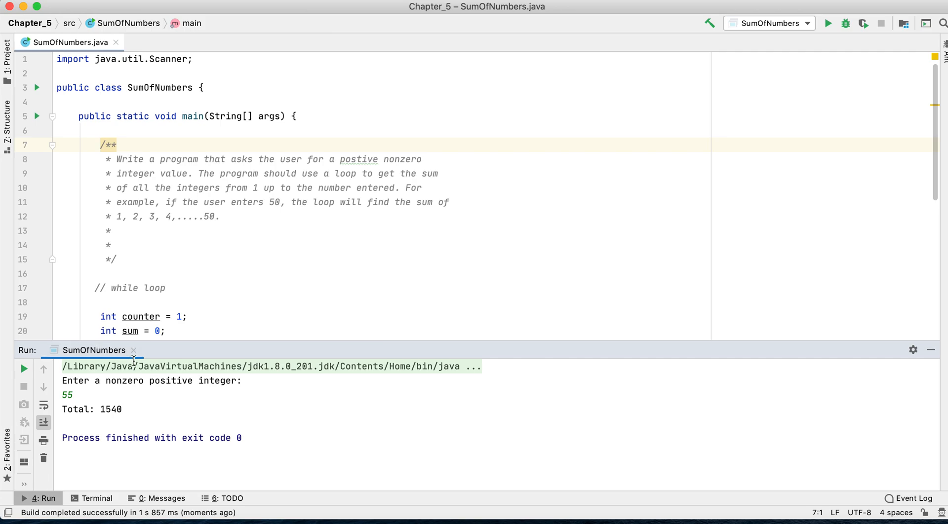
mouse_move(23, 369)
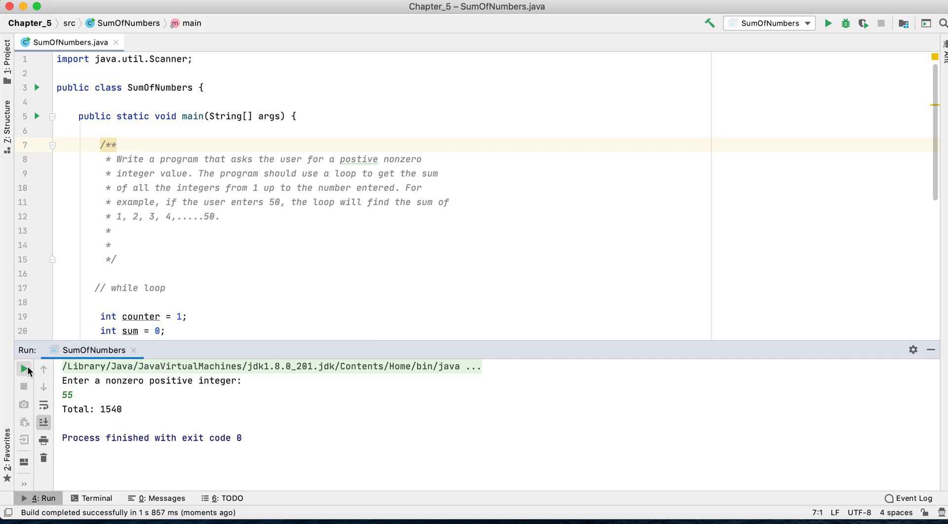
left_click(24, 369)
type("10")
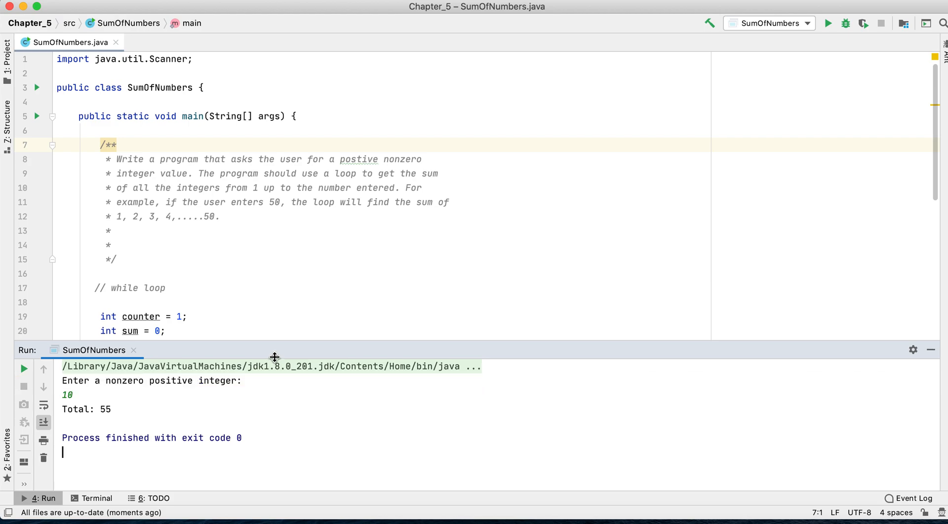
mouse_move(75, 121)
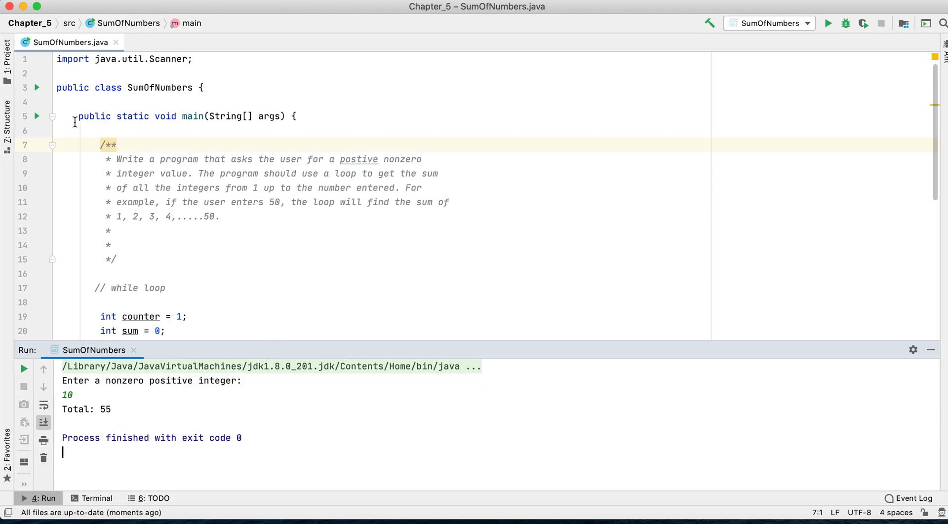
scroll("down", 3)
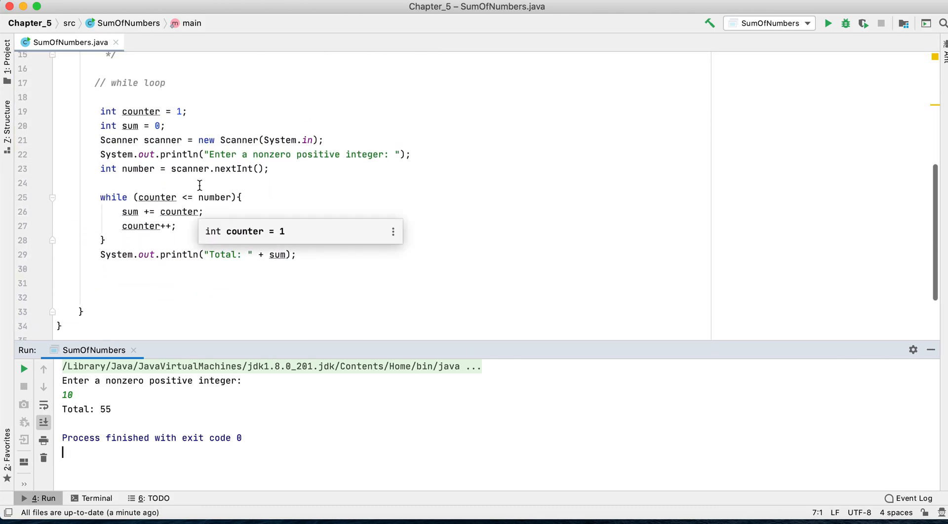
left_click(312, 254)
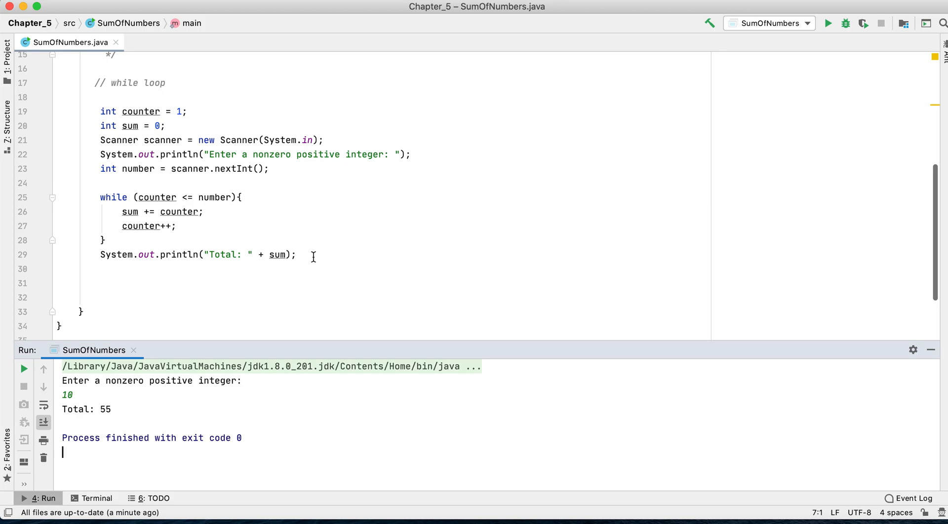
Add '// for loop' and comment out the while loop and its total printout
type("/")
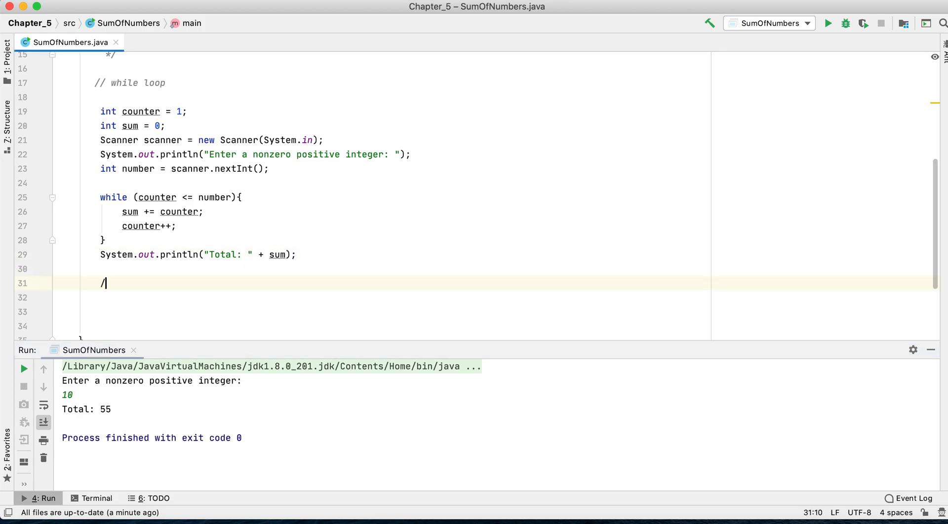
type("/ for loop")
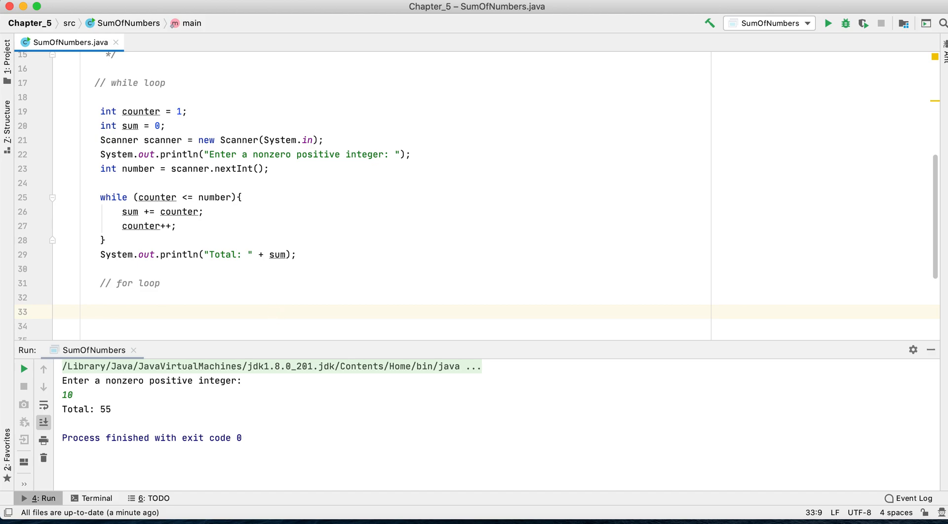
mouse_move(310, 246)
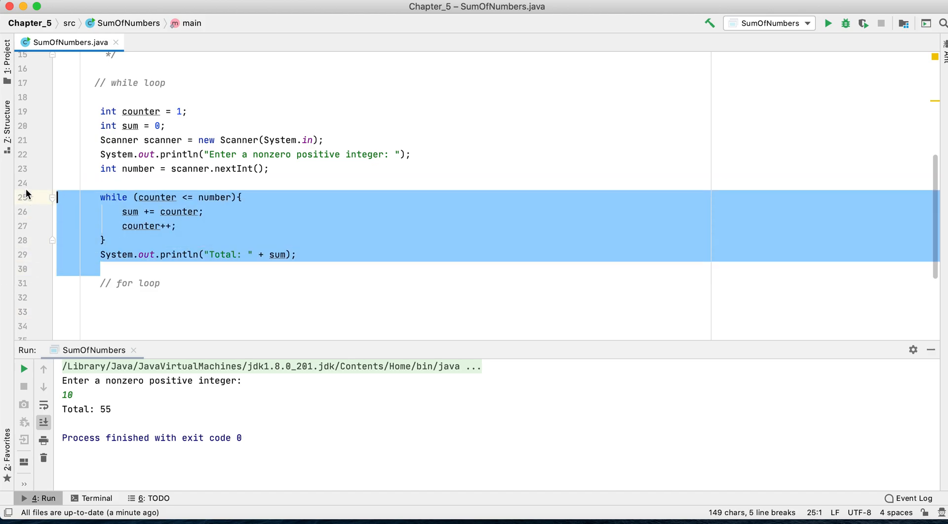
key("Delete")
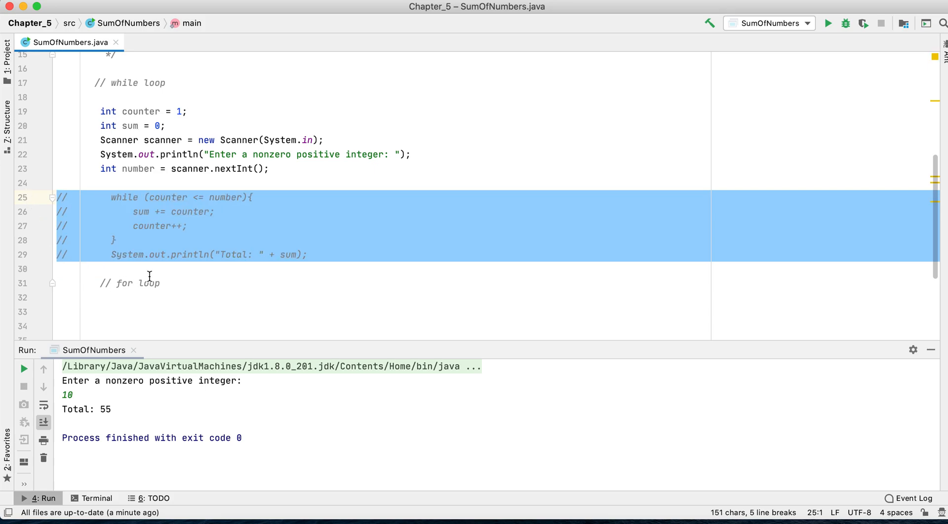
left_click(151, 310)
type("for (")
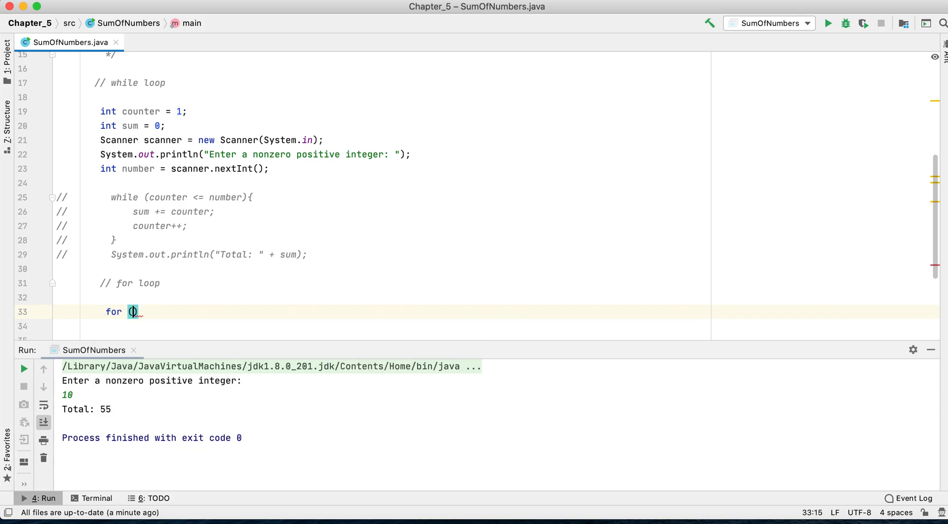
Write the header 'for (int i = 1; i <= number; i++) {'
type("int i =")
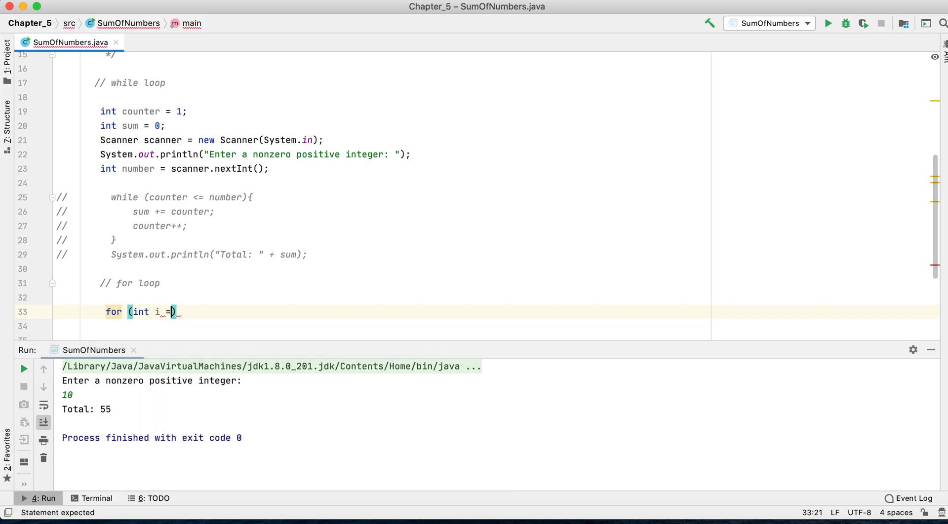
type("1;")
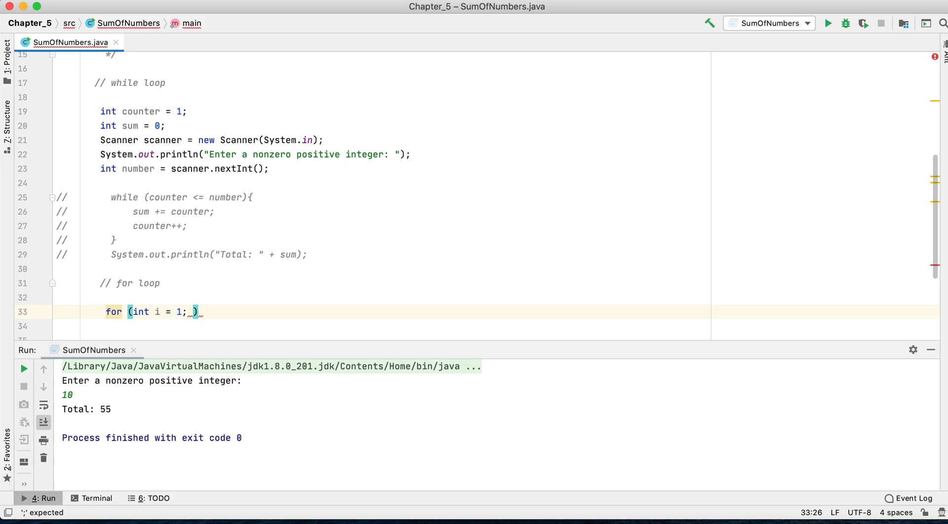
type("i <")
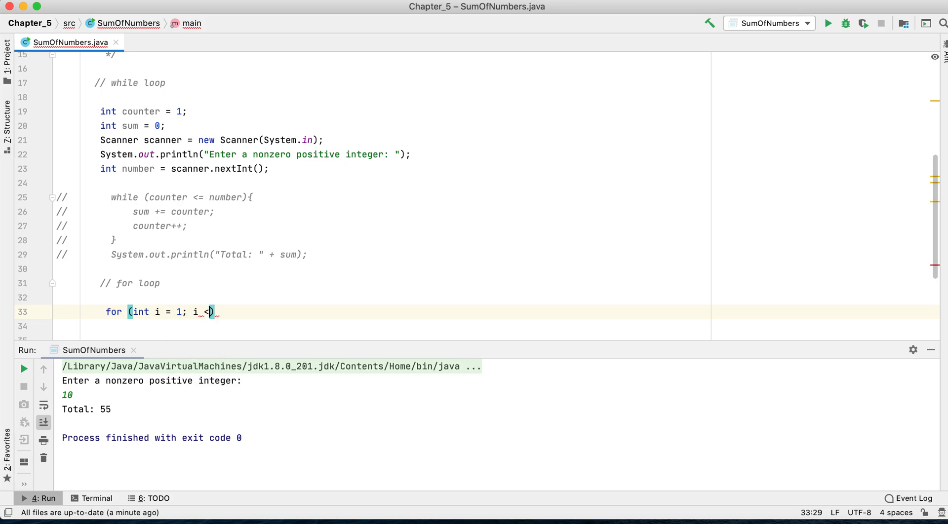
type("=")
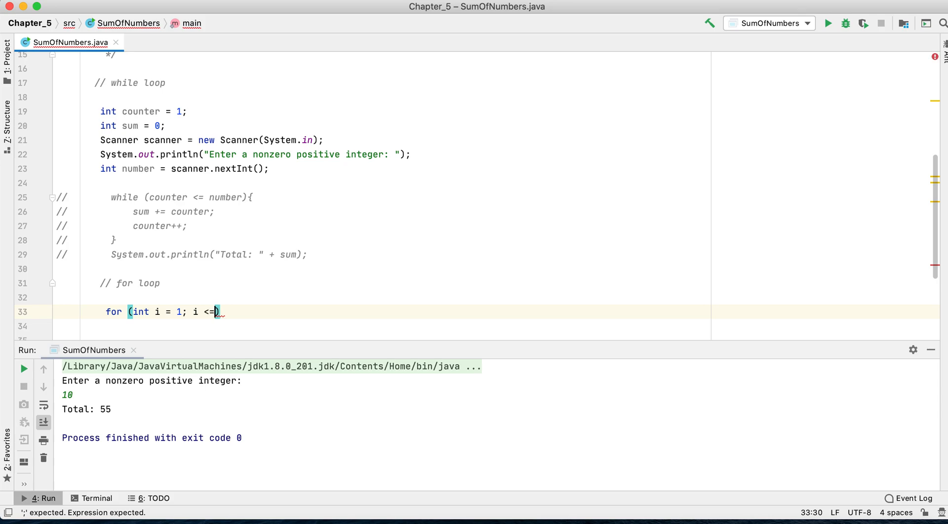
type("number;")
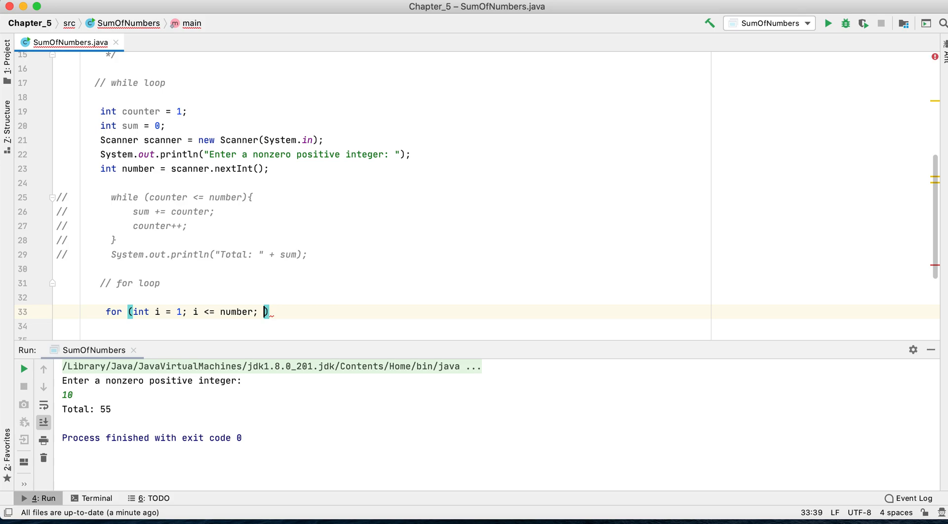
type("i")
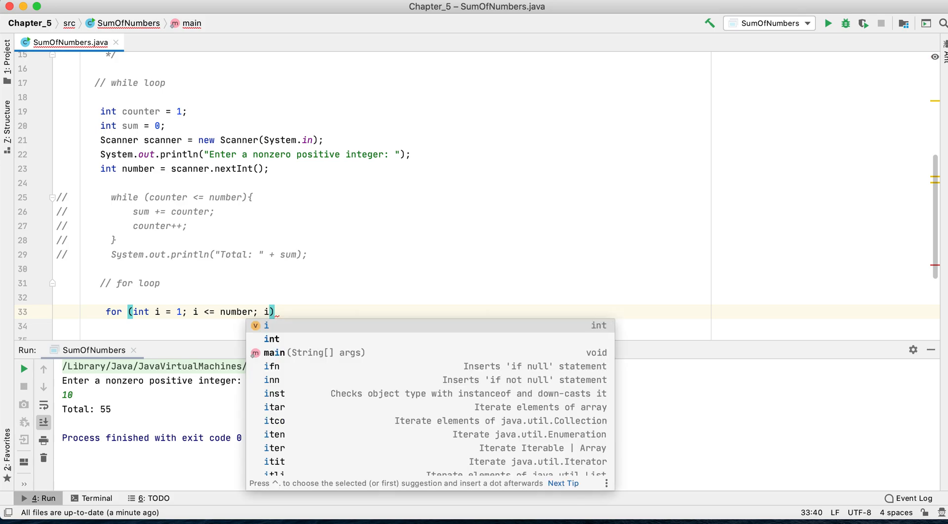
type("++")
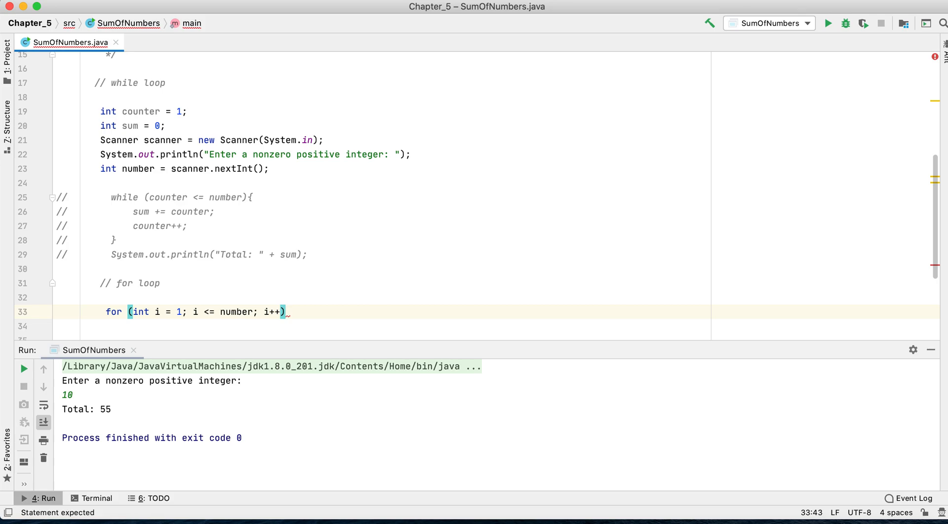
type("{")
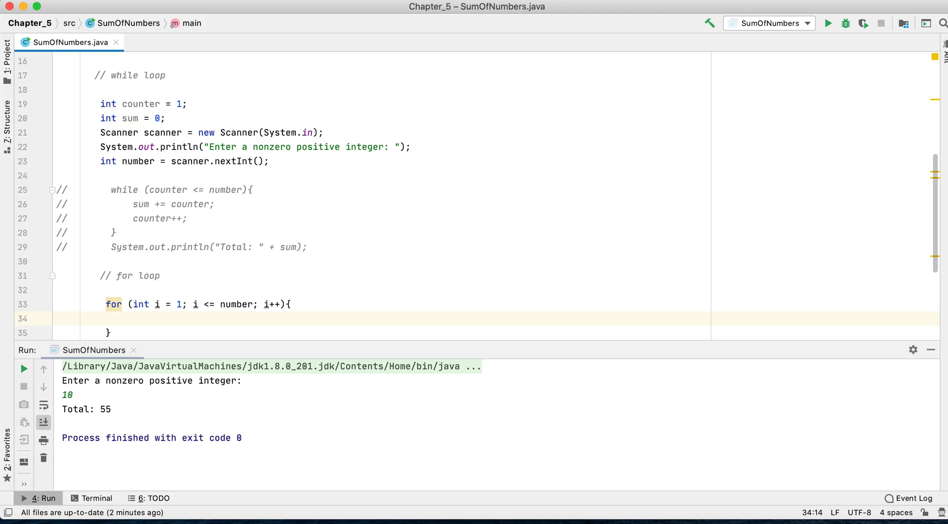
Add 'sum += i;' in the body and print "Total: " + sum after the loop
type("sum ++")
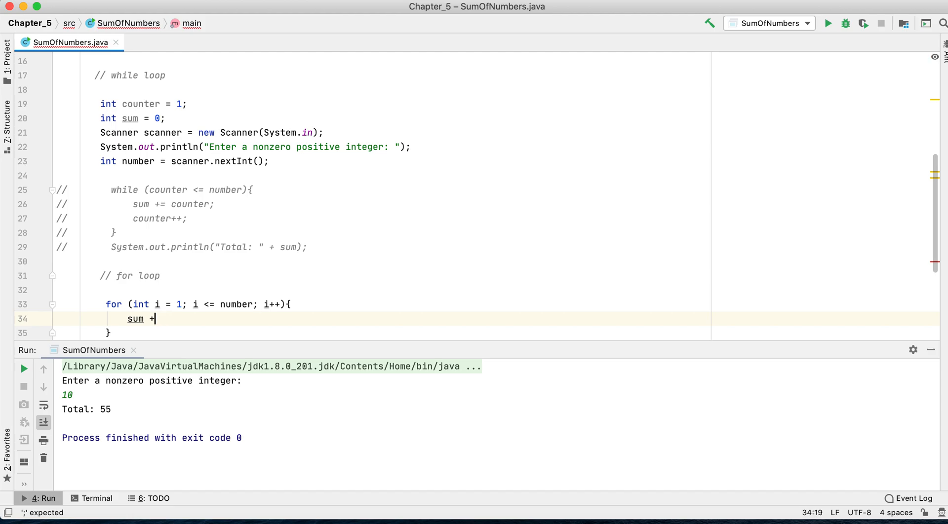
type("=")
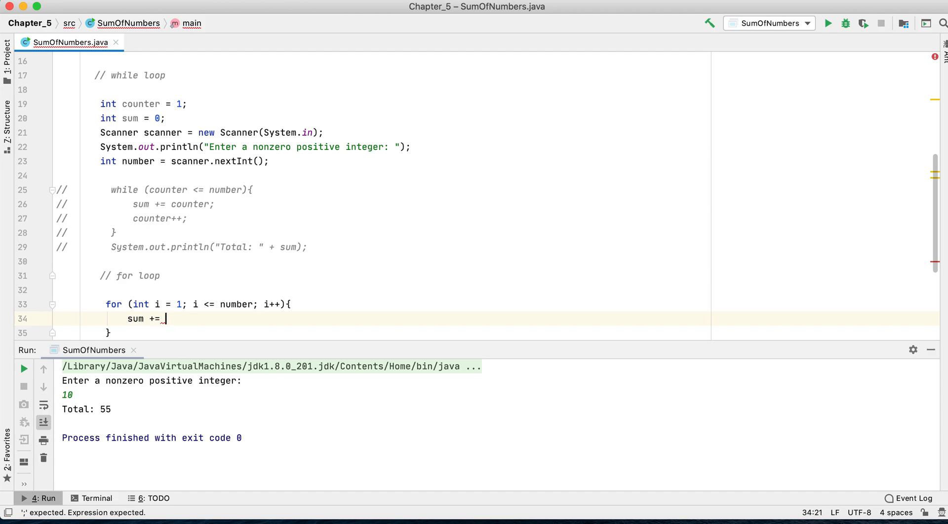
type("i;")
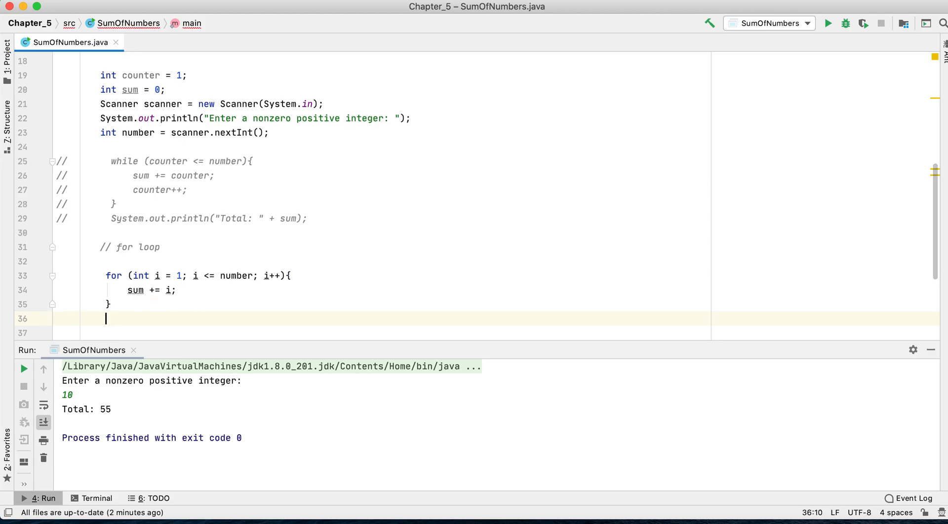
type("System.out.println(\"\");")
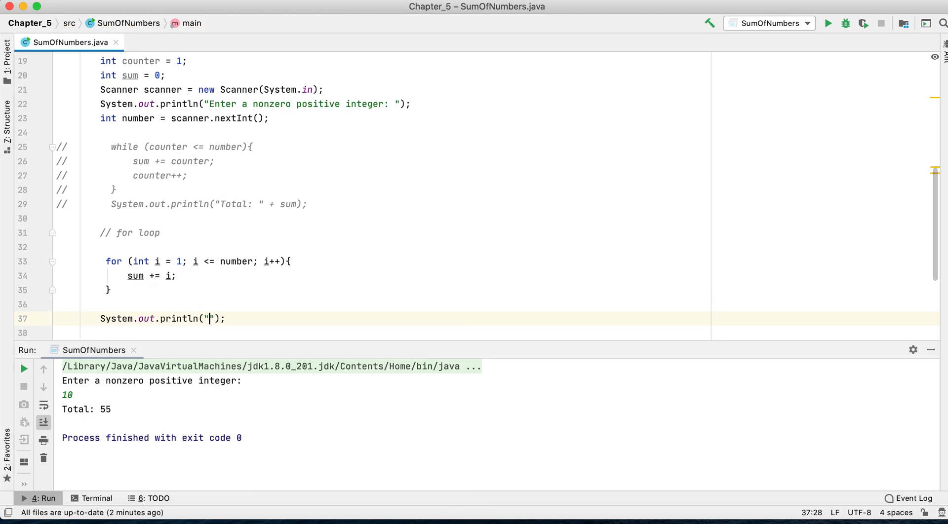
type("Total:")
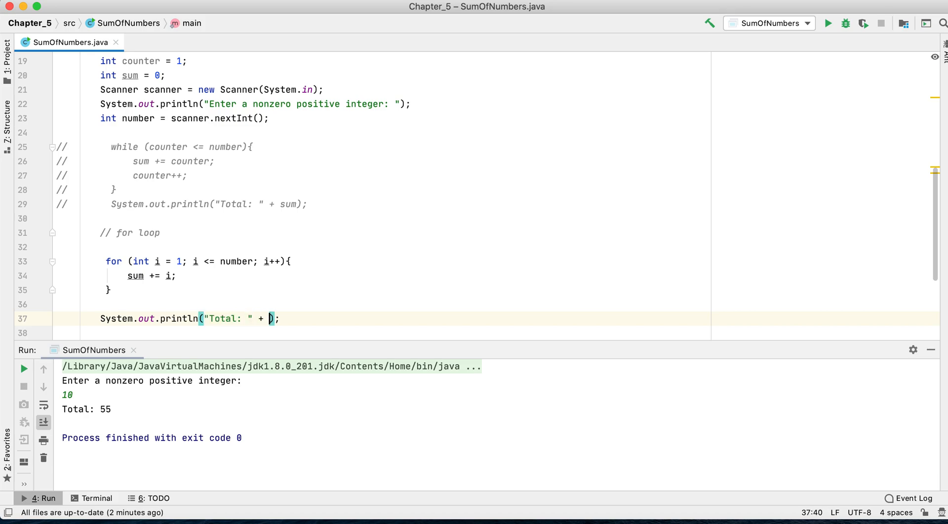
type("sum")
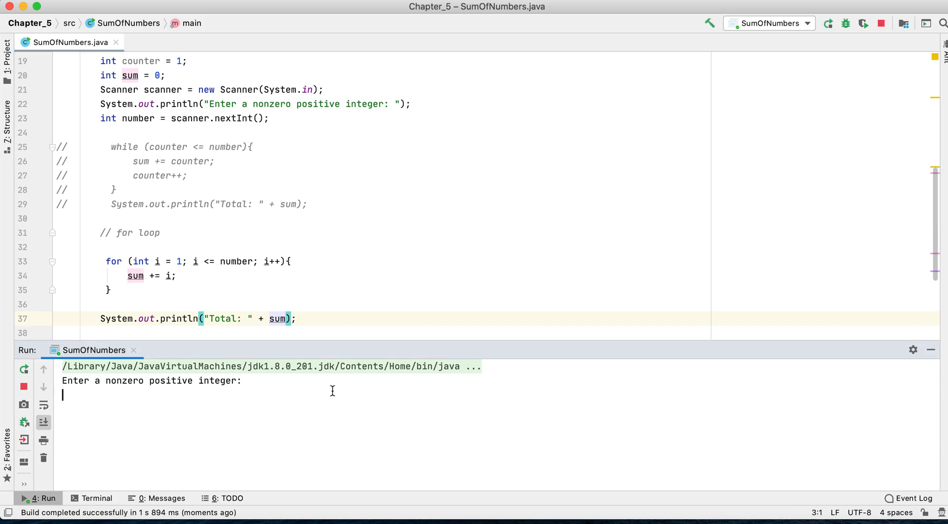
Enter 55 to get Total: 1540, clear the console and rerun with 3 for Total: 6
type("55")
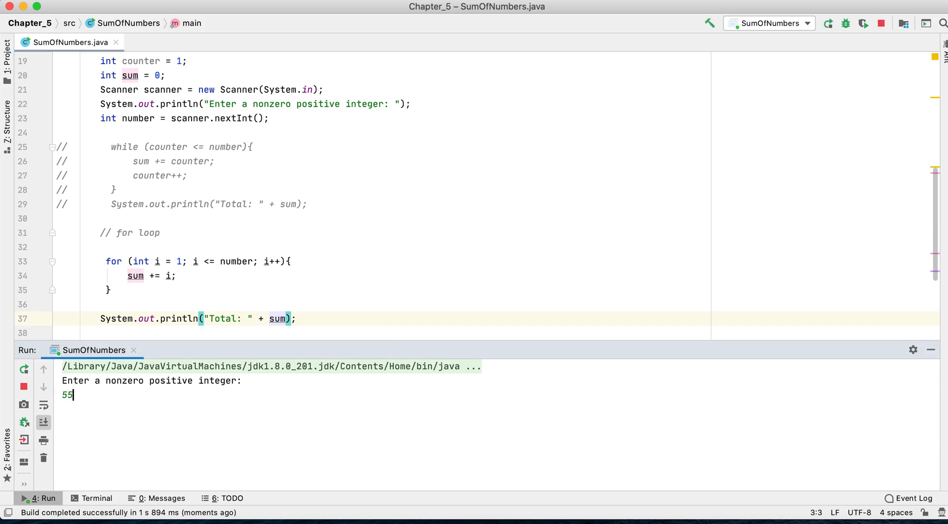
key("Return")
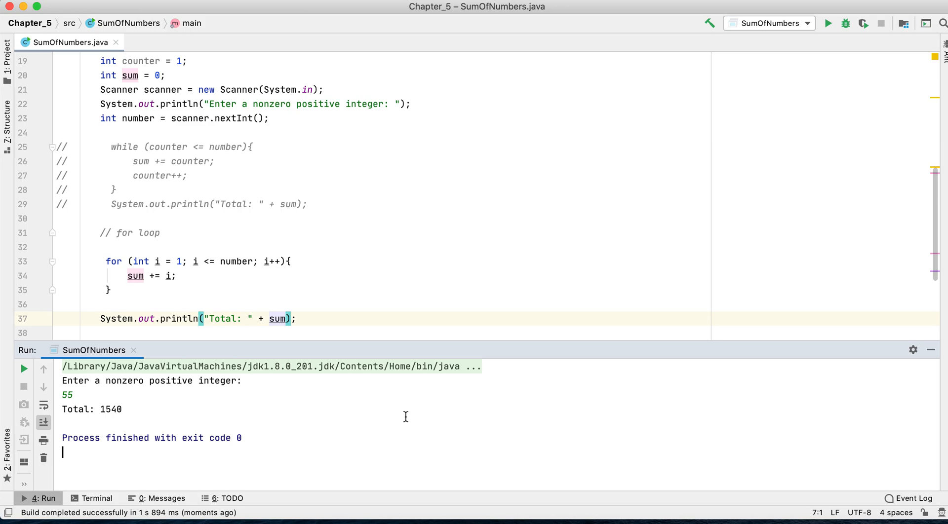
mouse_move(233, 428)
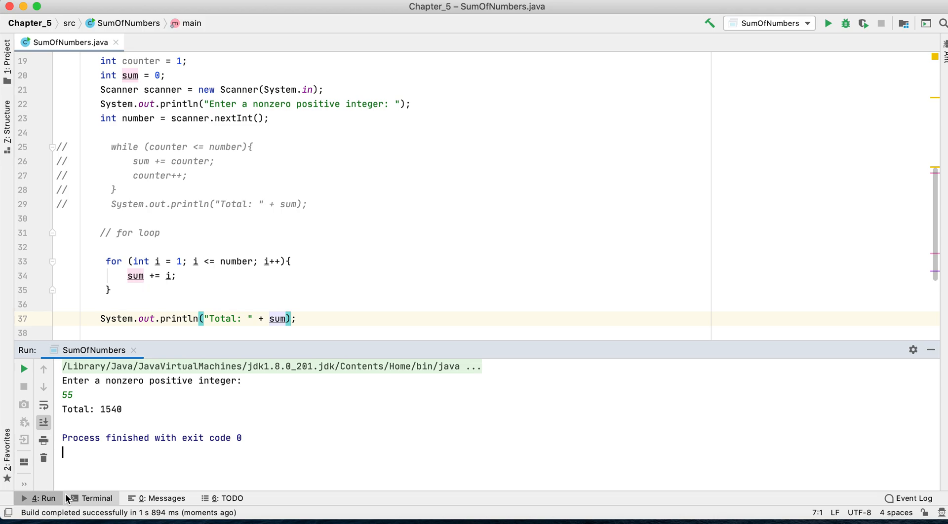
mouse_move(43, 459)
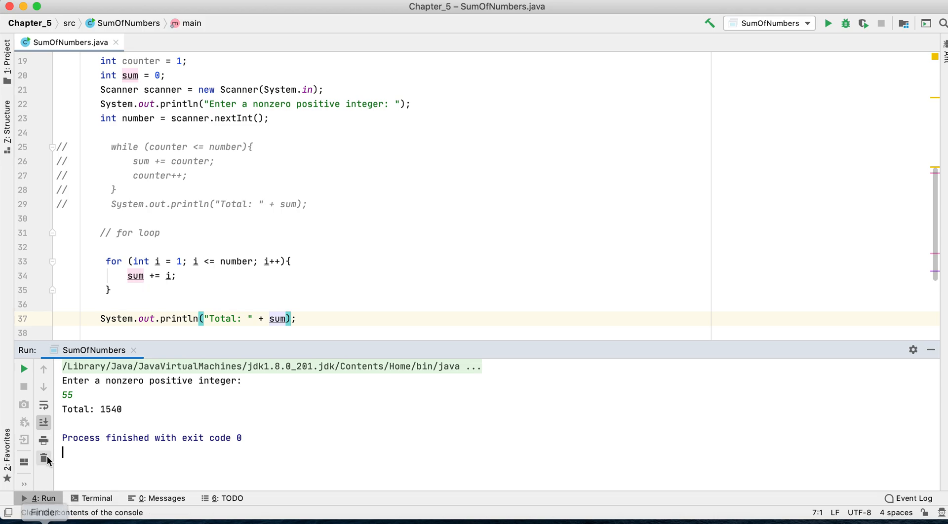
left_click(24, 369)
type("10")
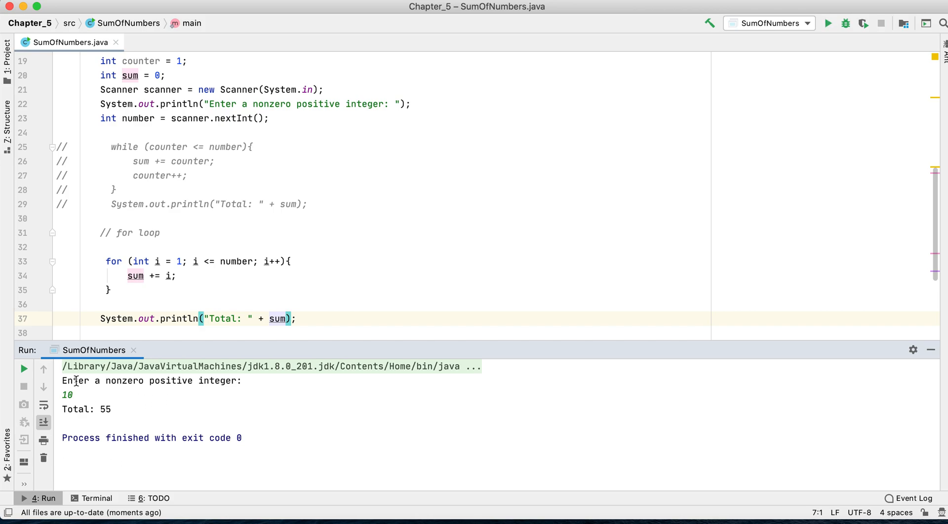
left_click(23, 370)
type("3")
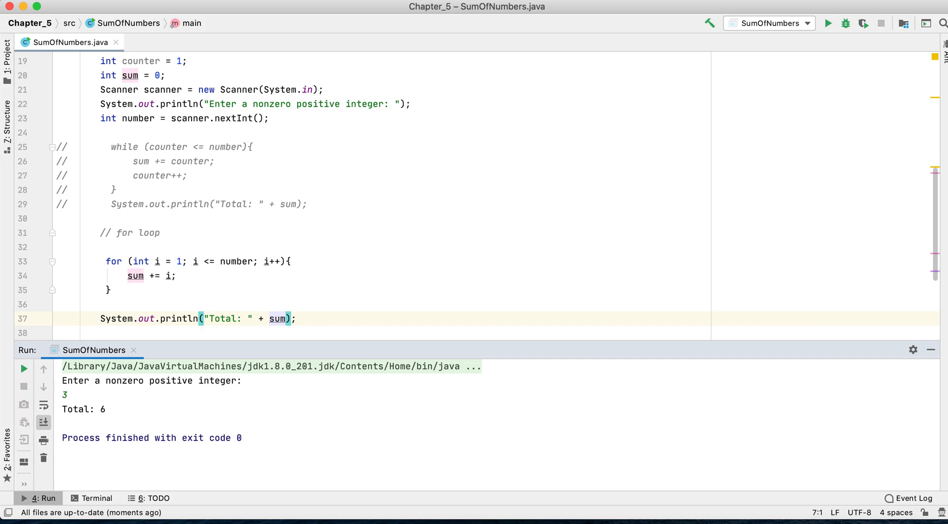
mouse_move(190, 417)
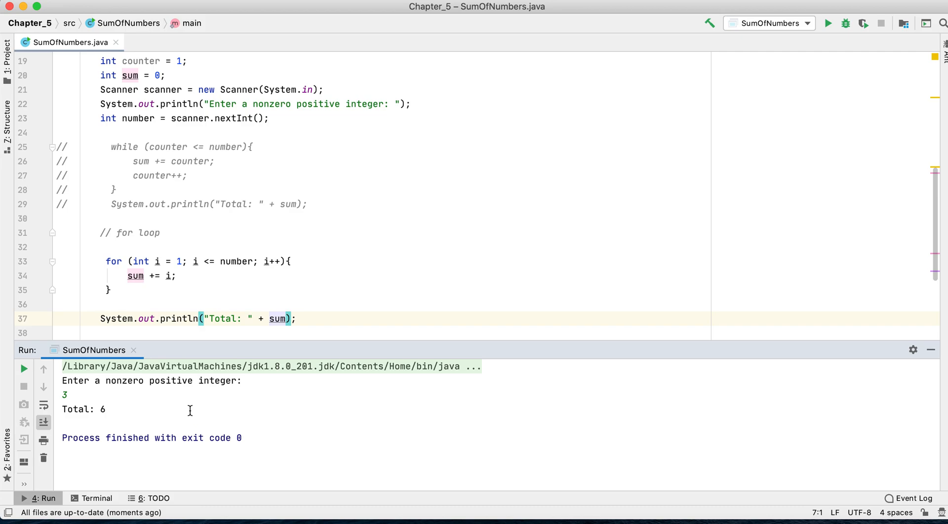
scroll("down", 3)
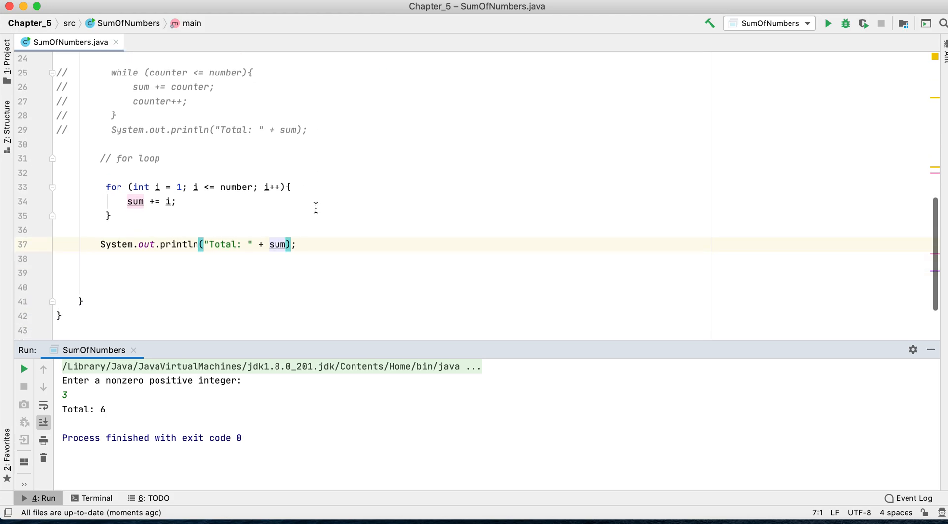
scroll("up", 3)
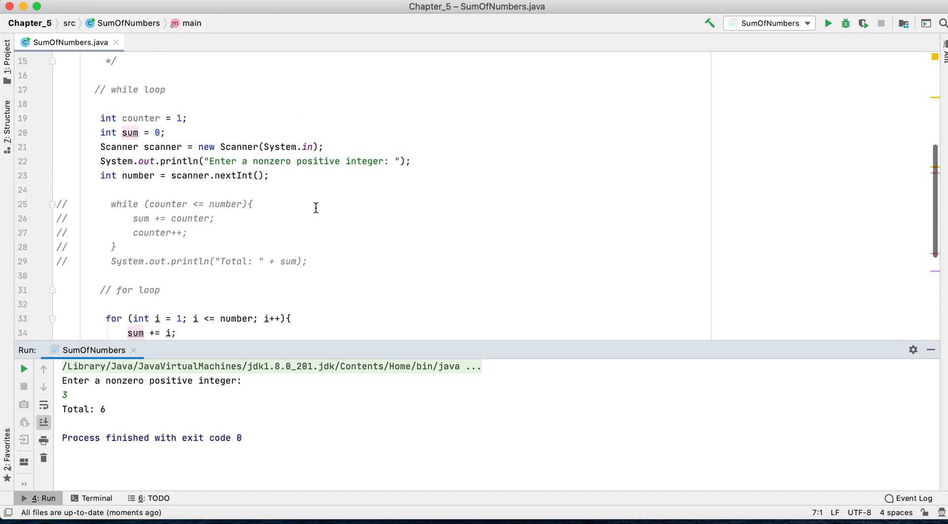
scroll("up", 3)
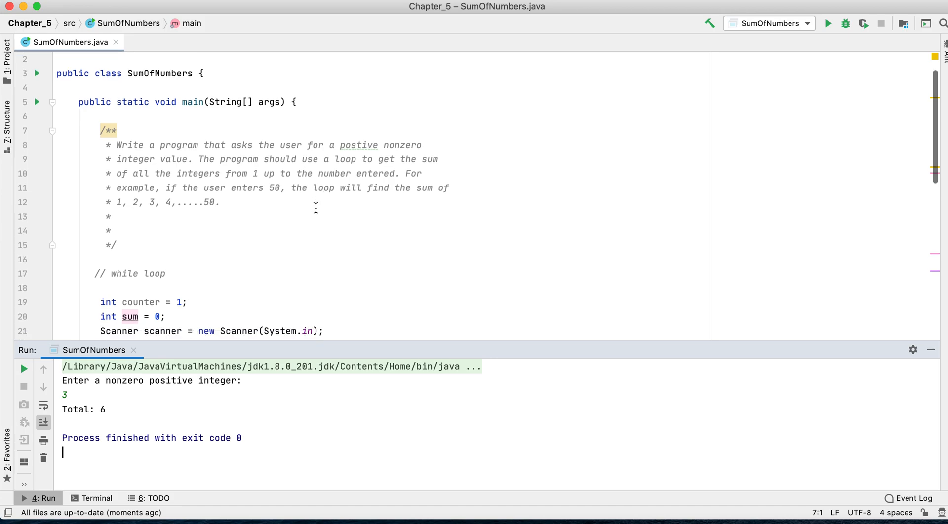
scroll("down", 3)
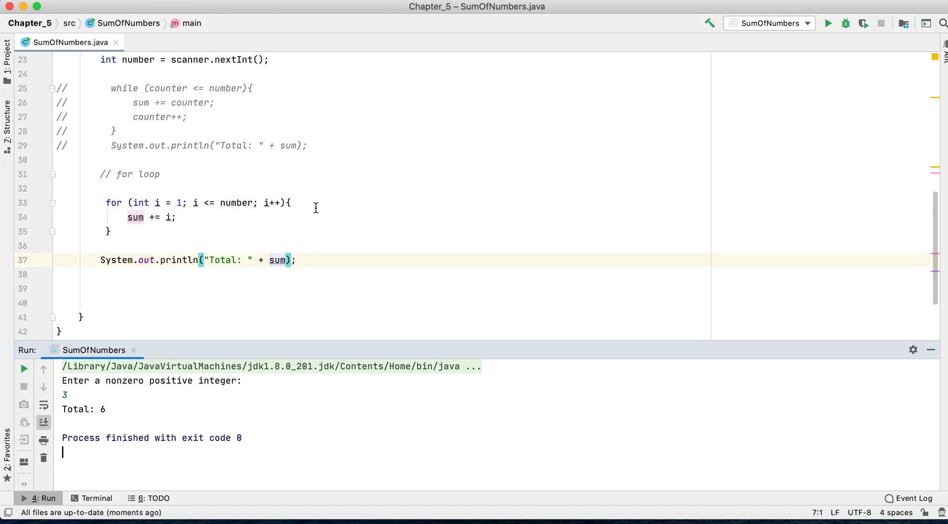
scroll("up", 3)
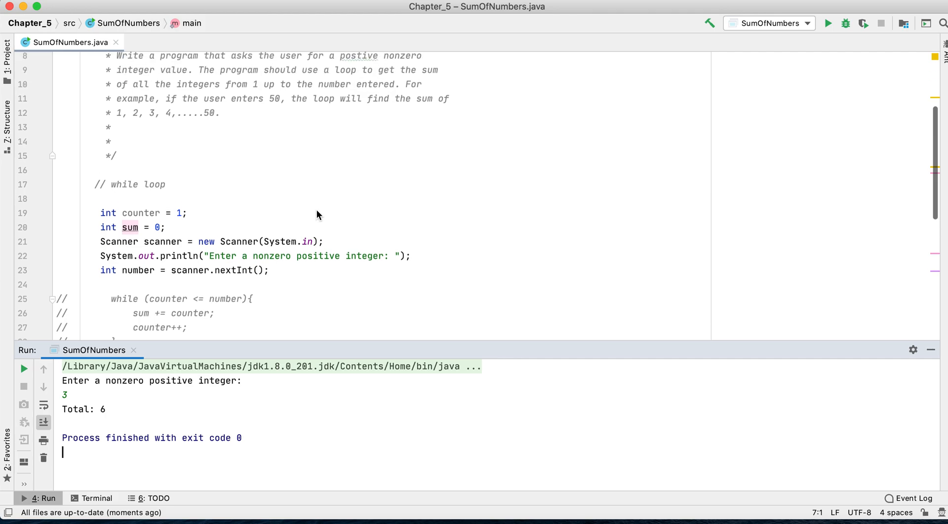
scroll("up", 3)
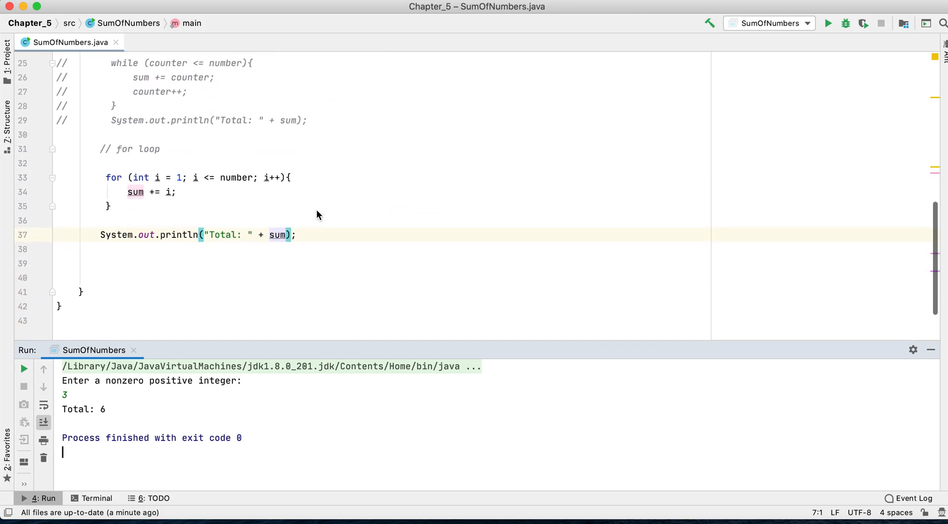
scroll("up", 3)
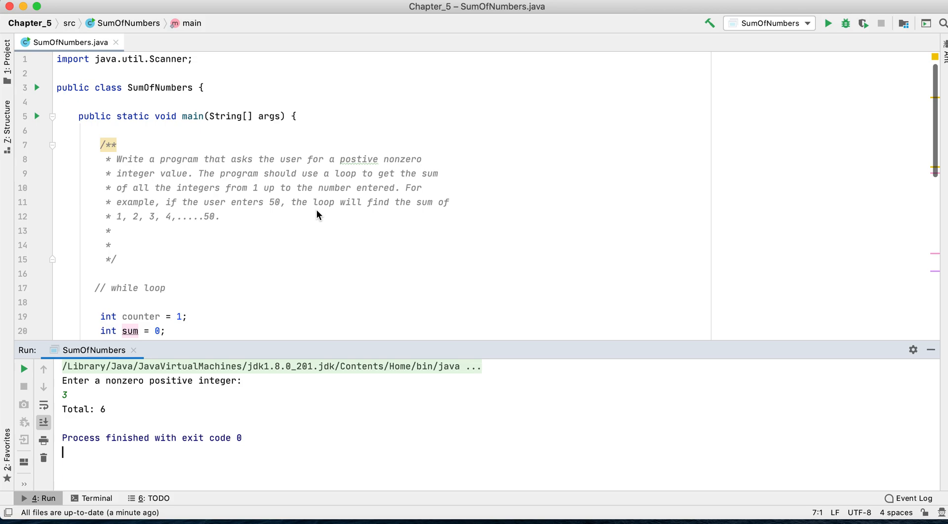
scroll("down", 3)
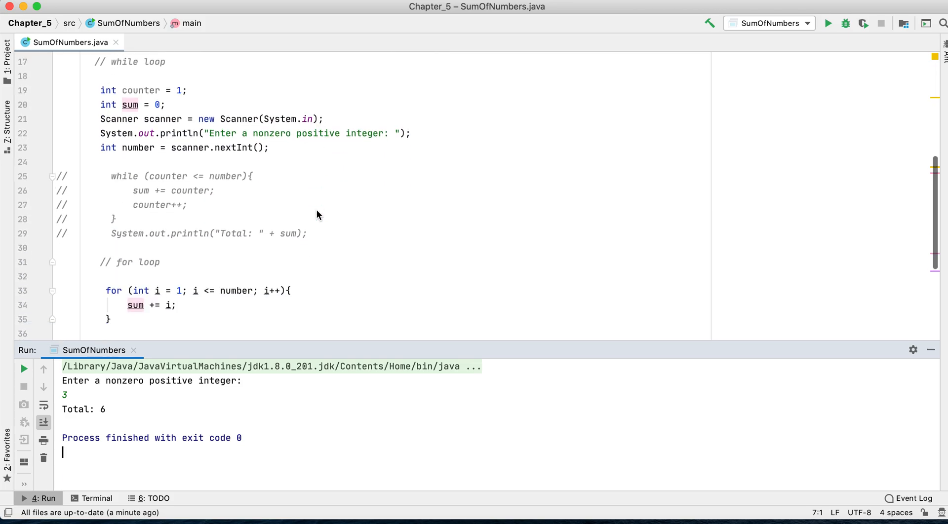